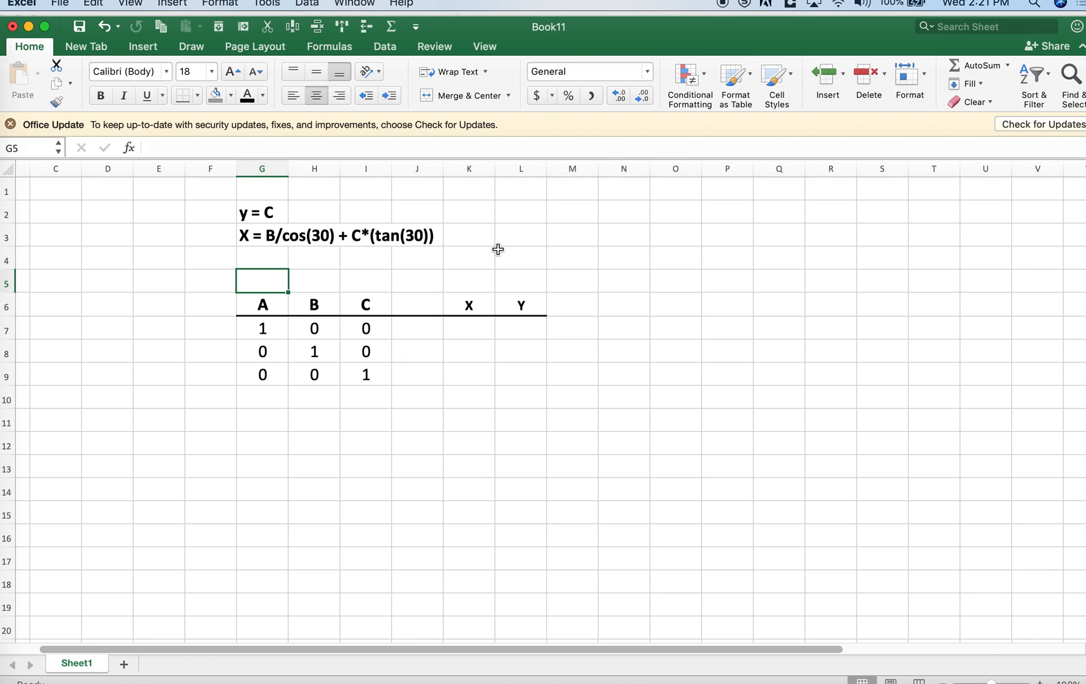
pyautogui.moveTo(296, 335)
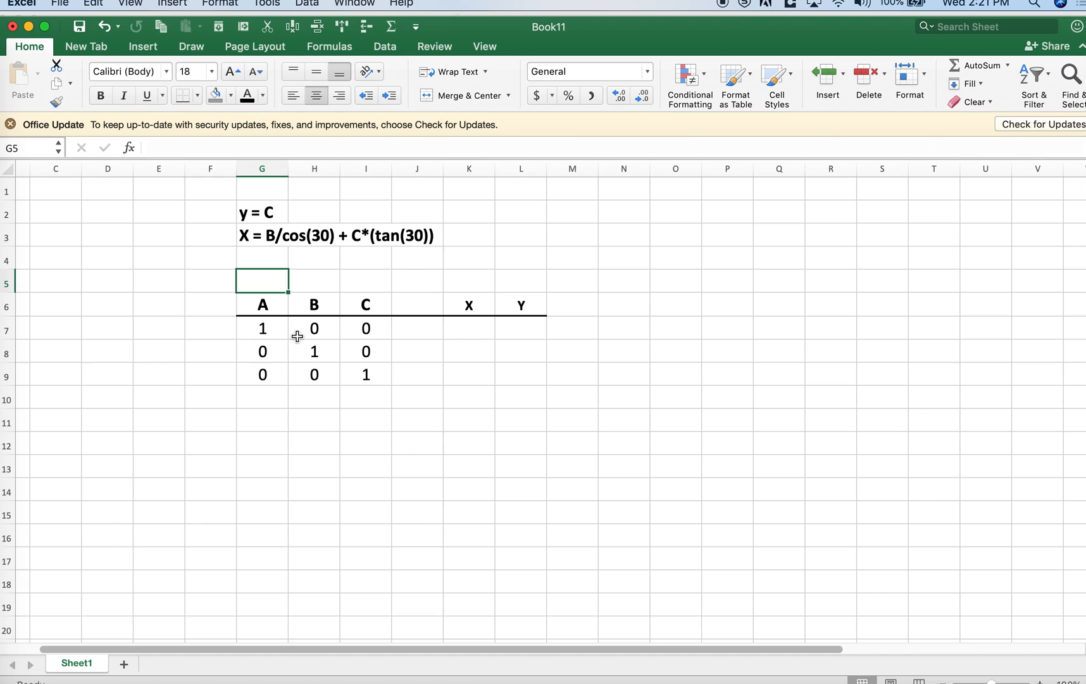
# Enter BL and BR (and Top) in the row above the A, B, C headers
pyautogui.click(261, 305)
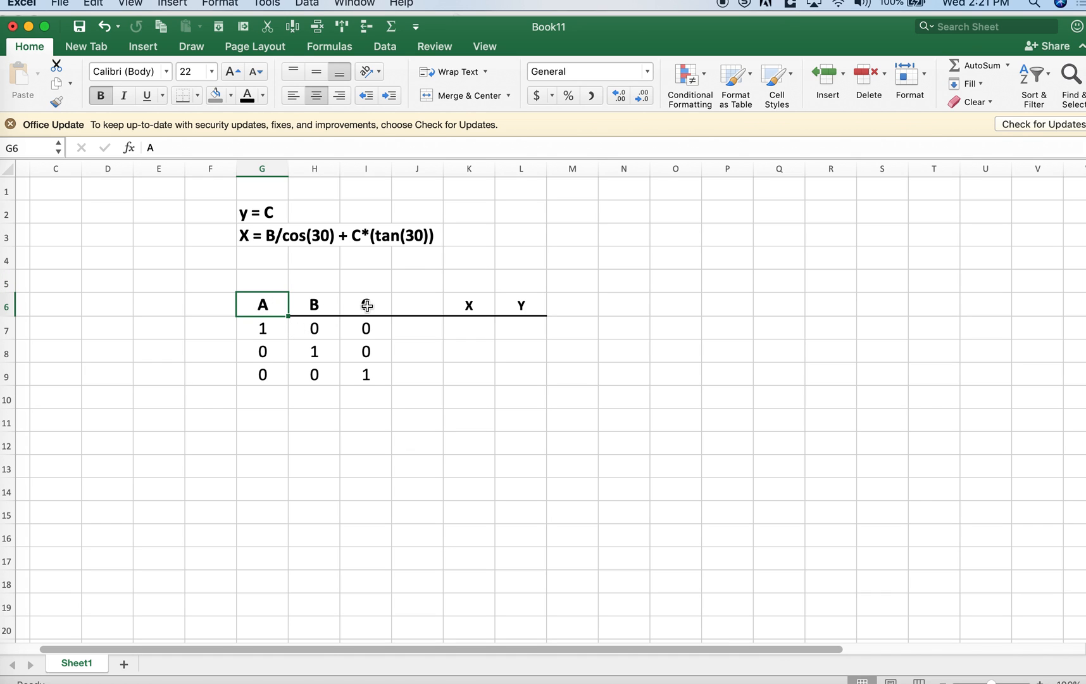
pyautogui.click(366, 305)
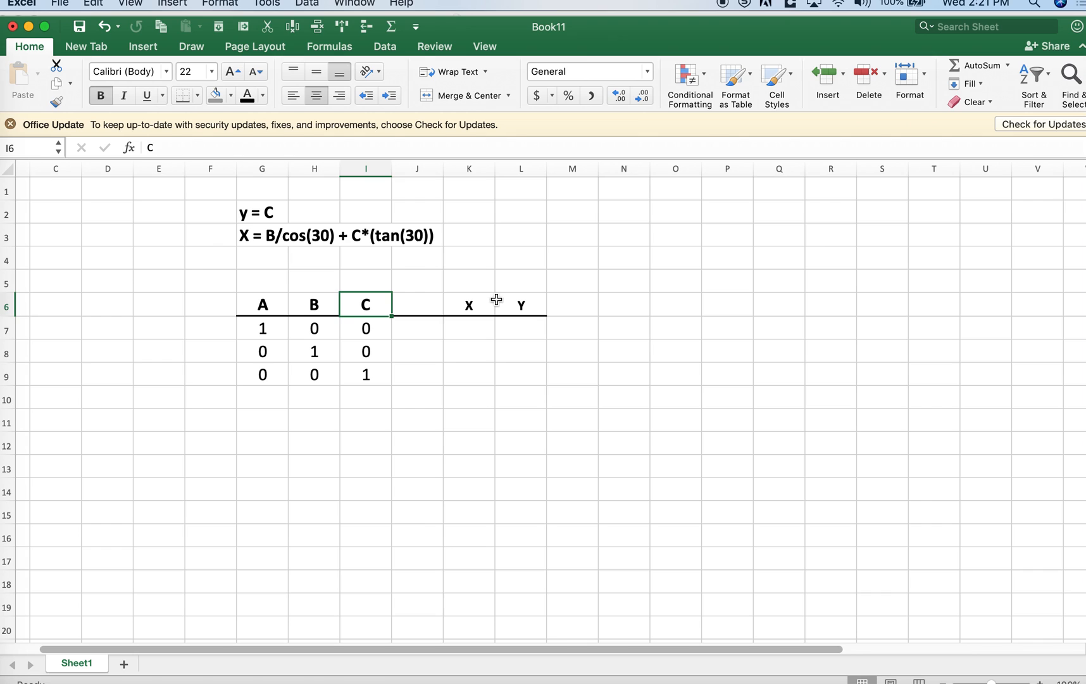
pyautogui.click(520, 303)
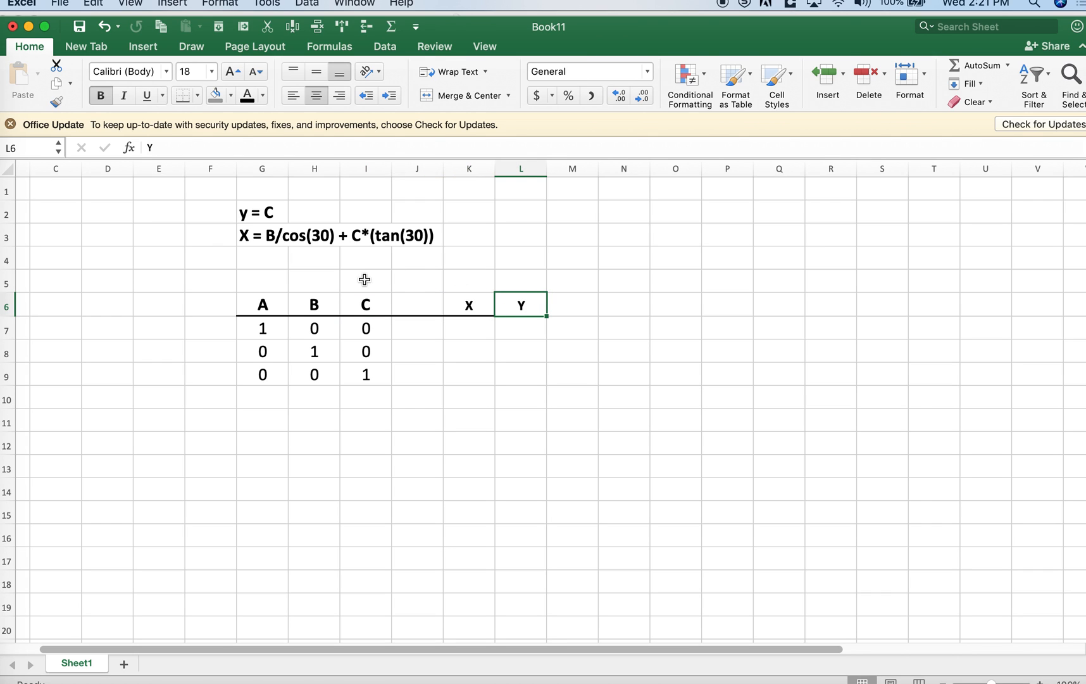
pyautogui.moveTo(318, 293)
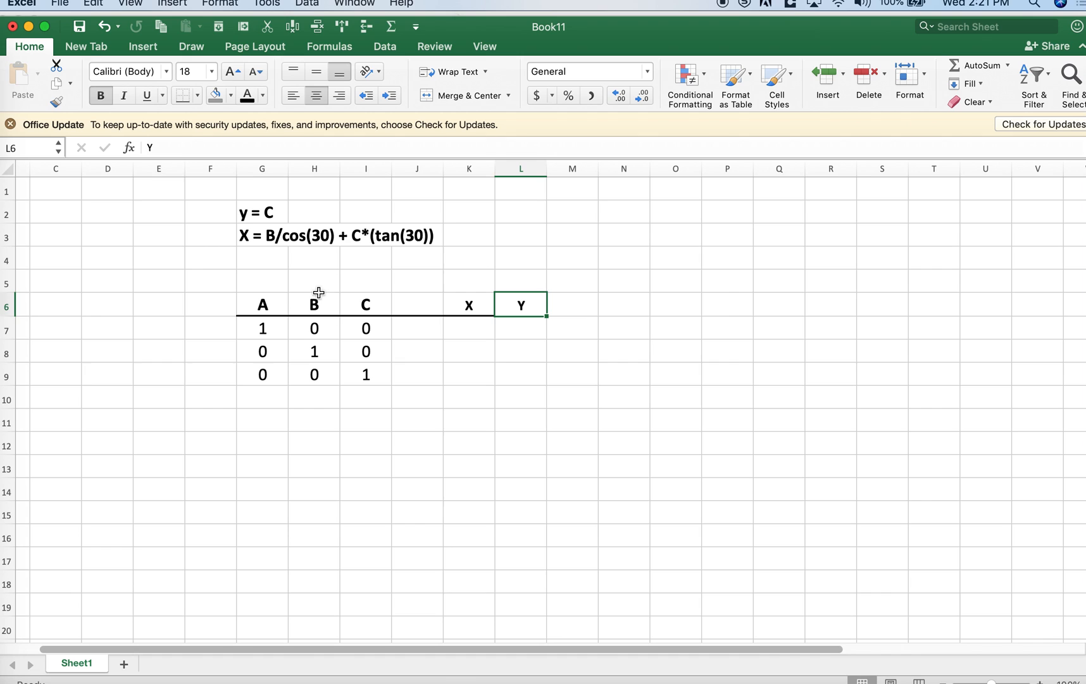
pyautogui.click(262, 281)
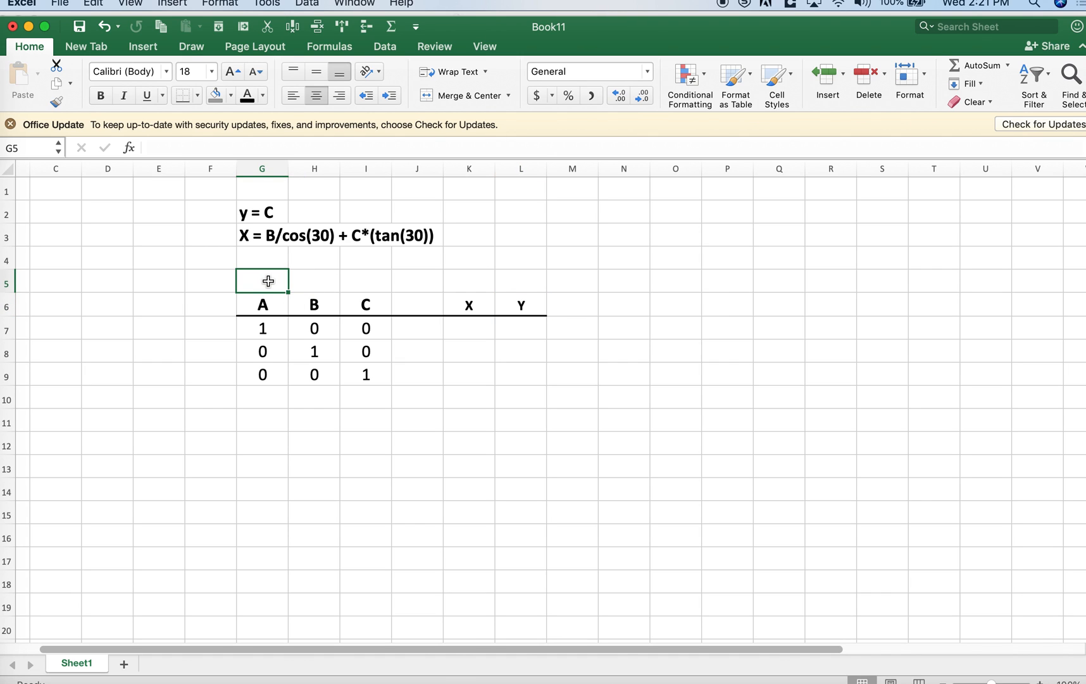
pyautogui.write('BL')
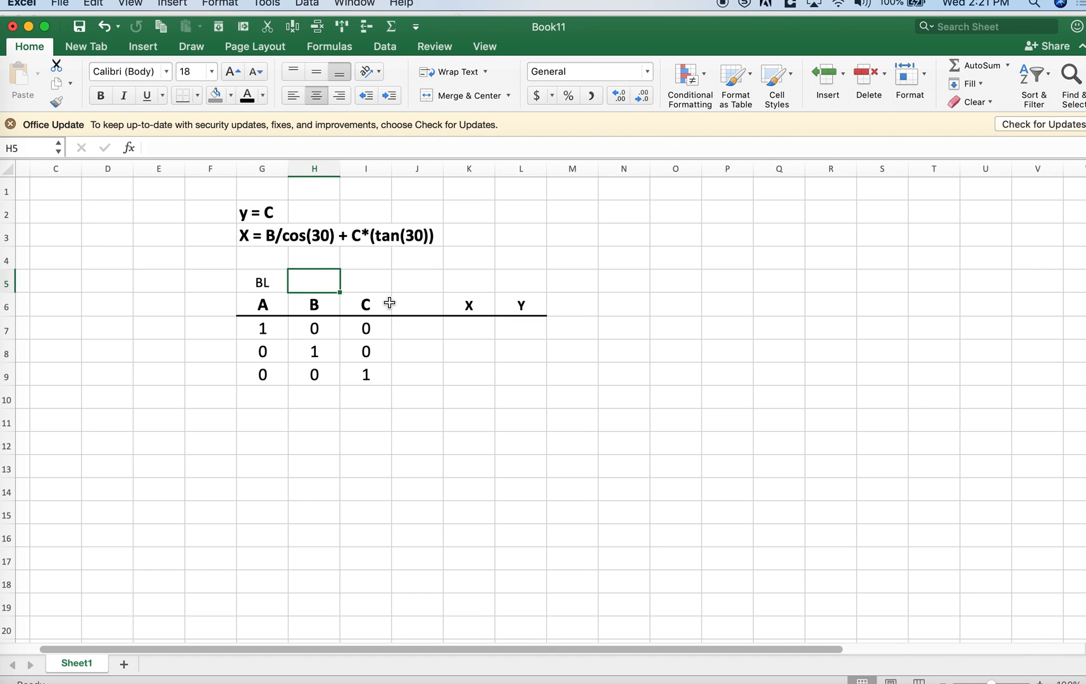
pyautogui.moveTo(374, 301)
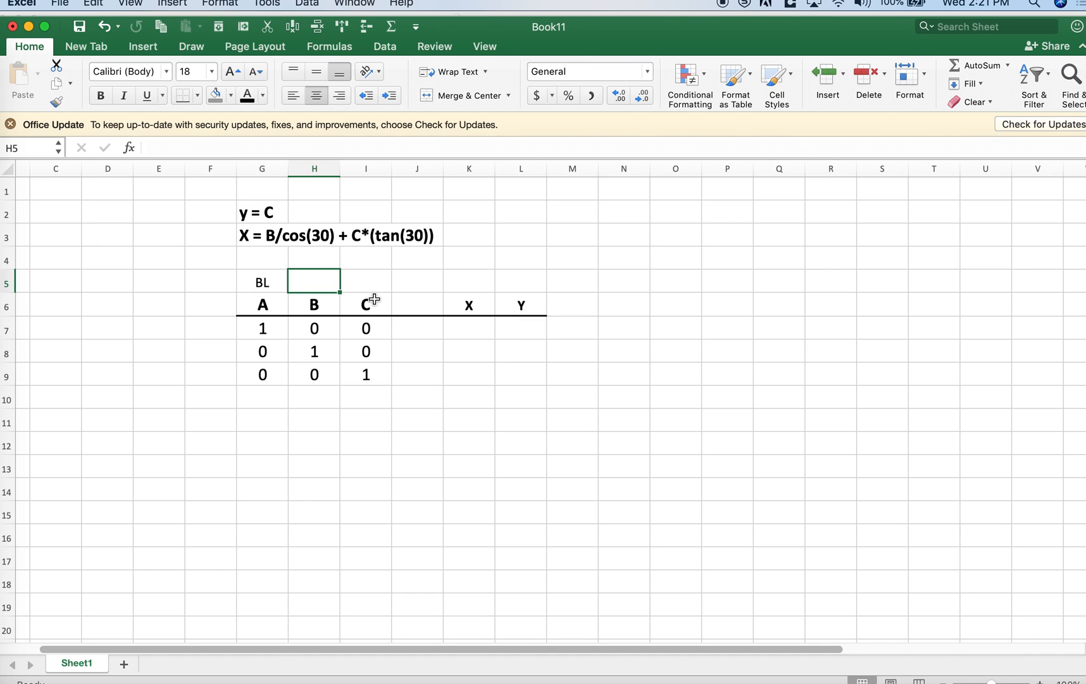
pyautogui.write('BR')
pyautogui.click(366, 281)
pyautogui.write('Top')
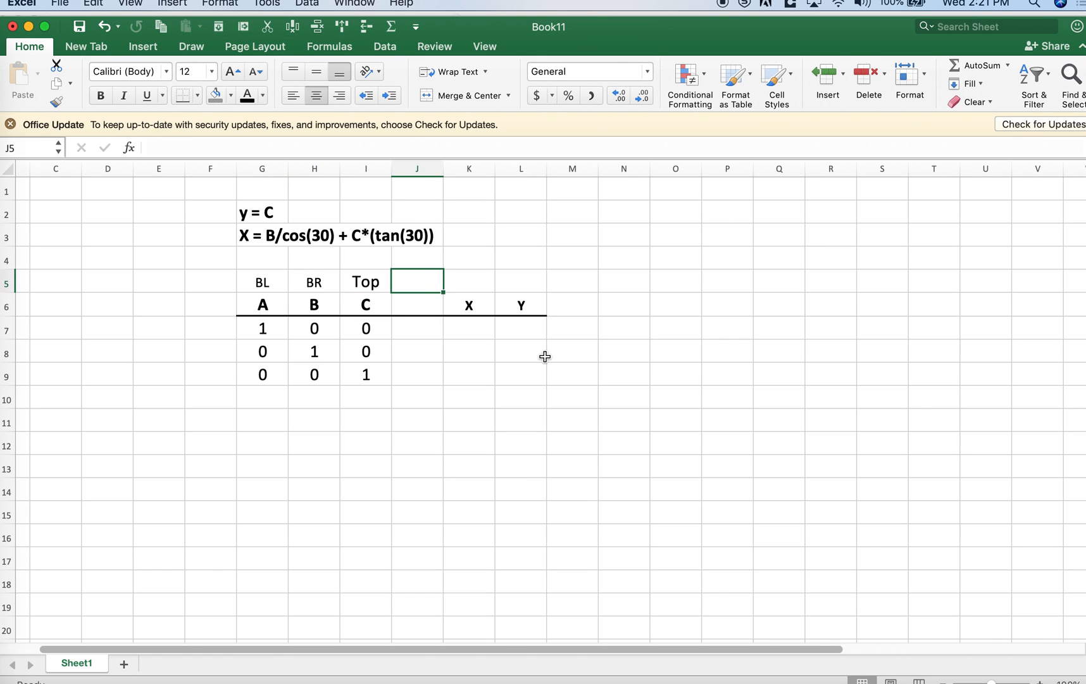
pyautogui.click(520, 327)
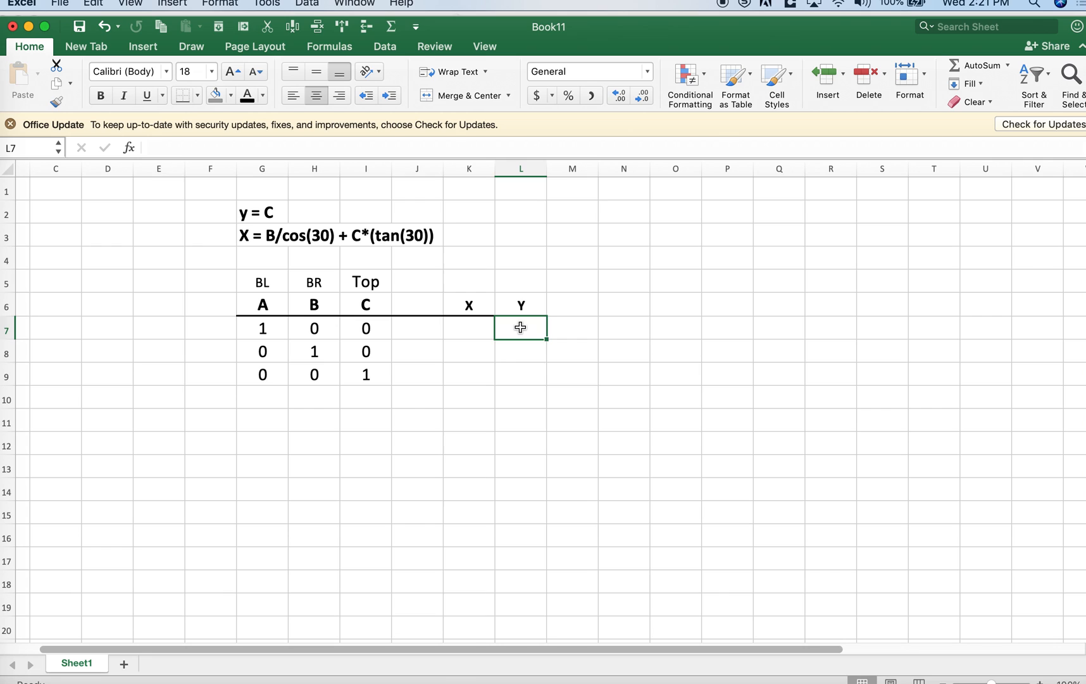
pyautogui.moveTo(516, 382)
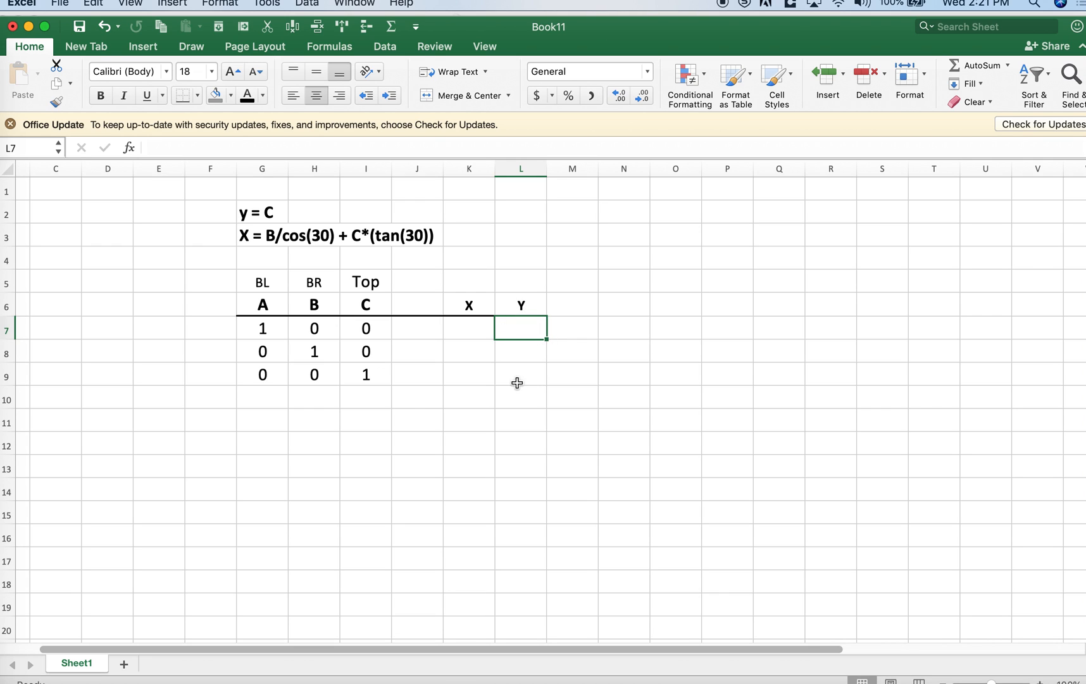
pyautogui.moveTo(374, 331)
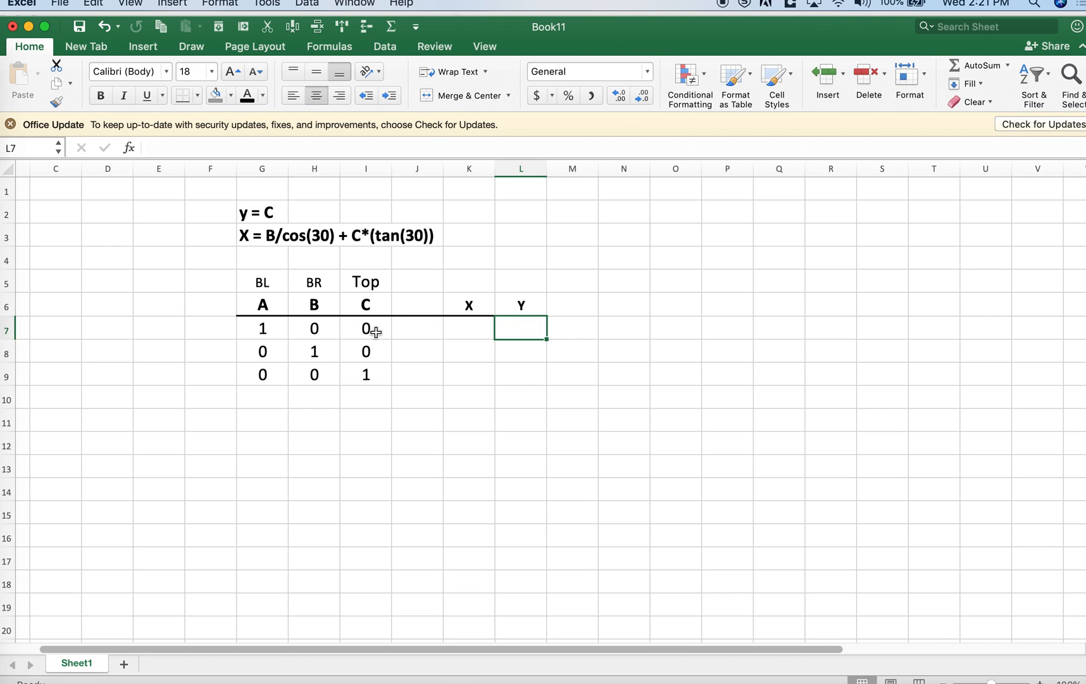
pyautogui.moveTo(375, 305)
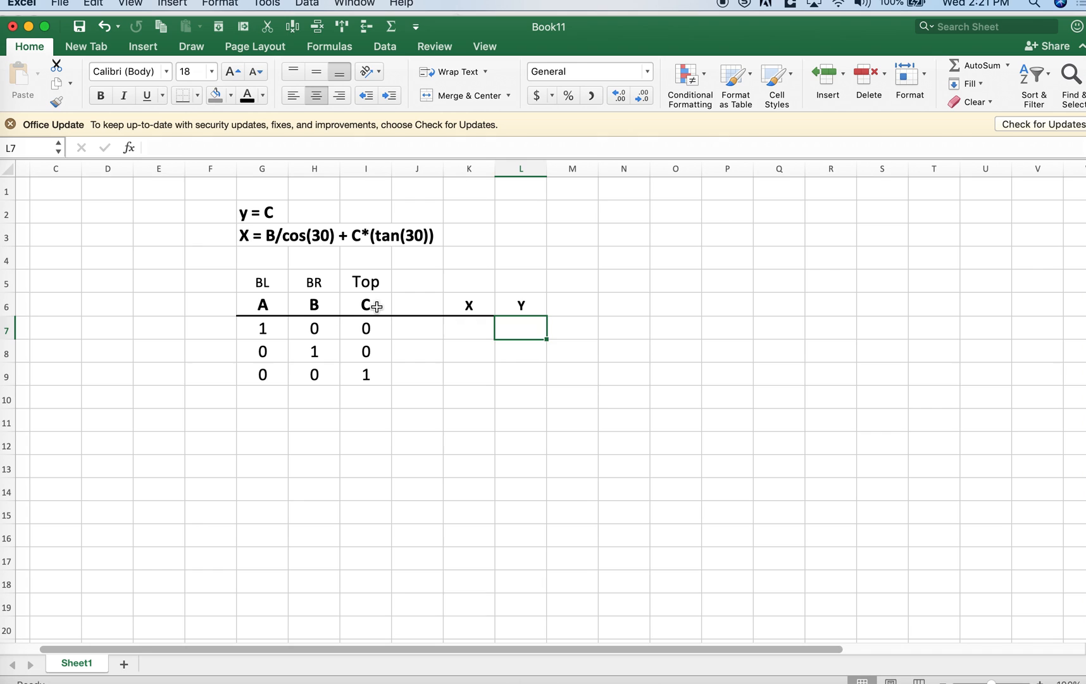
pyautogui.moveTo(530, 332)
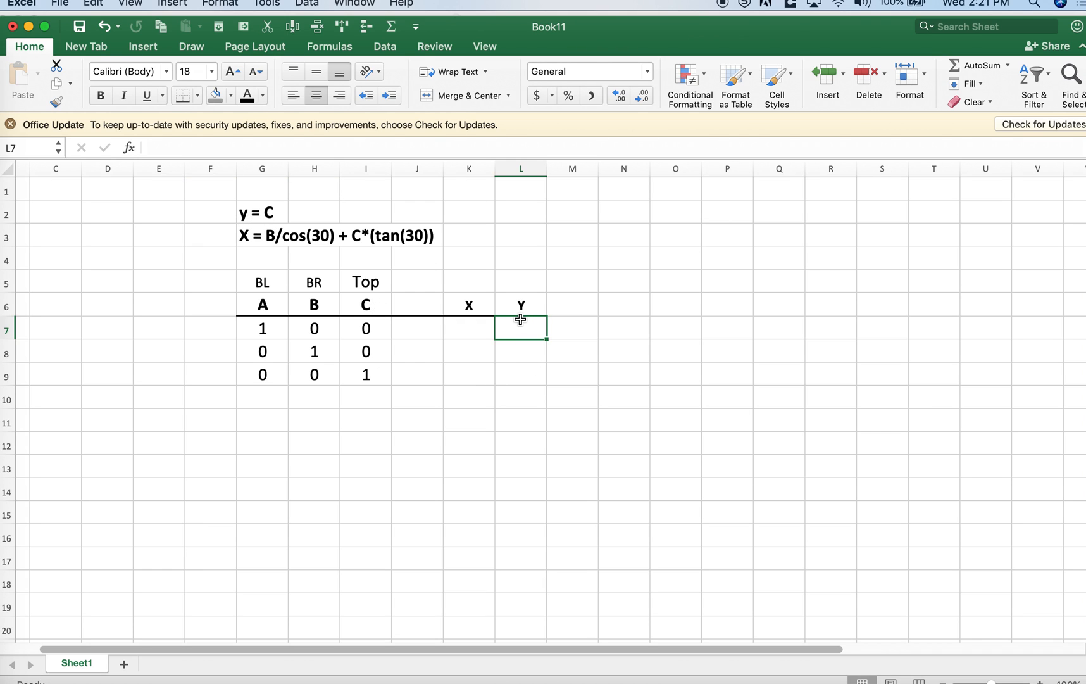
# Enter =I7 as the Y value and fill it down, giving 0, 0, 1
pyautogui.write('=I7')
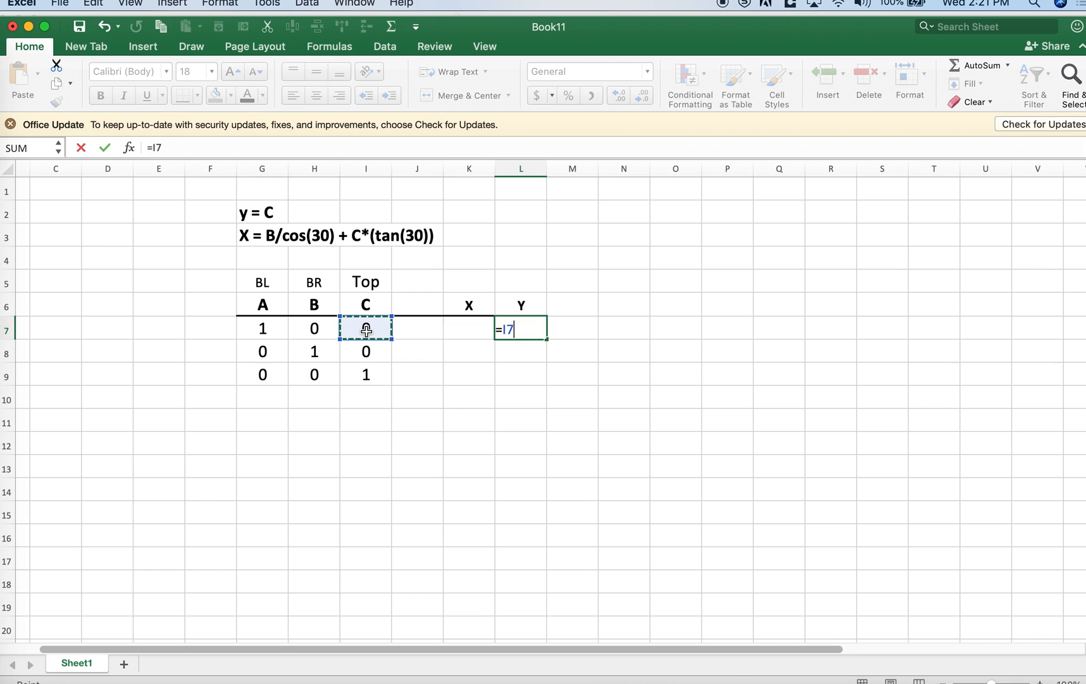
pyautogui.press('Return')
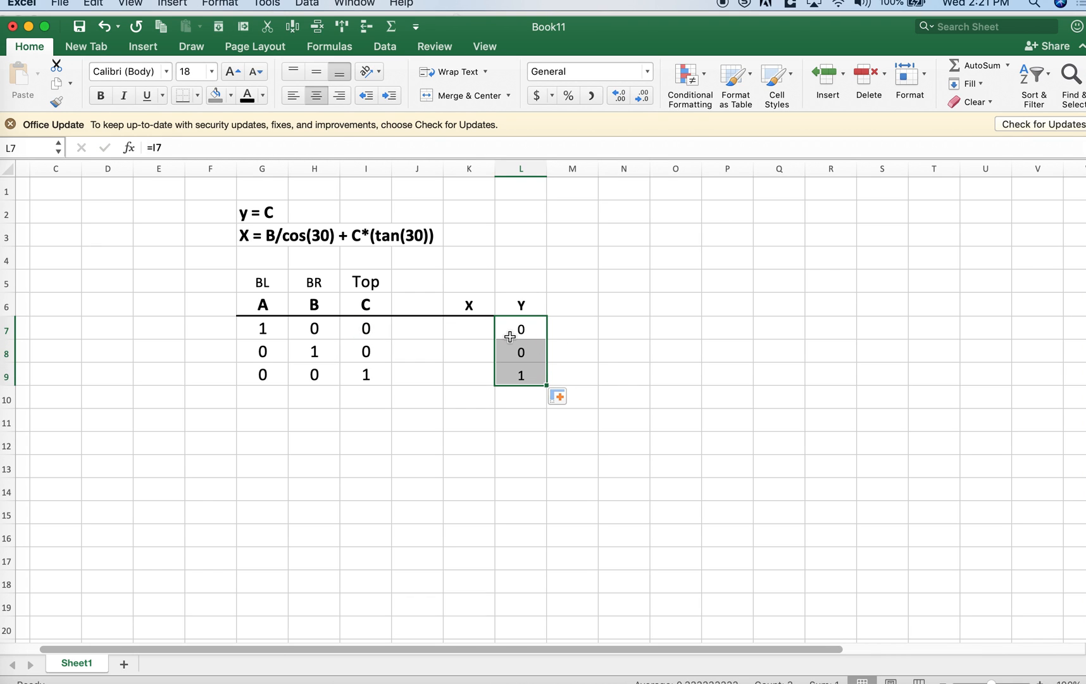
pyautogui.click(468, 328)
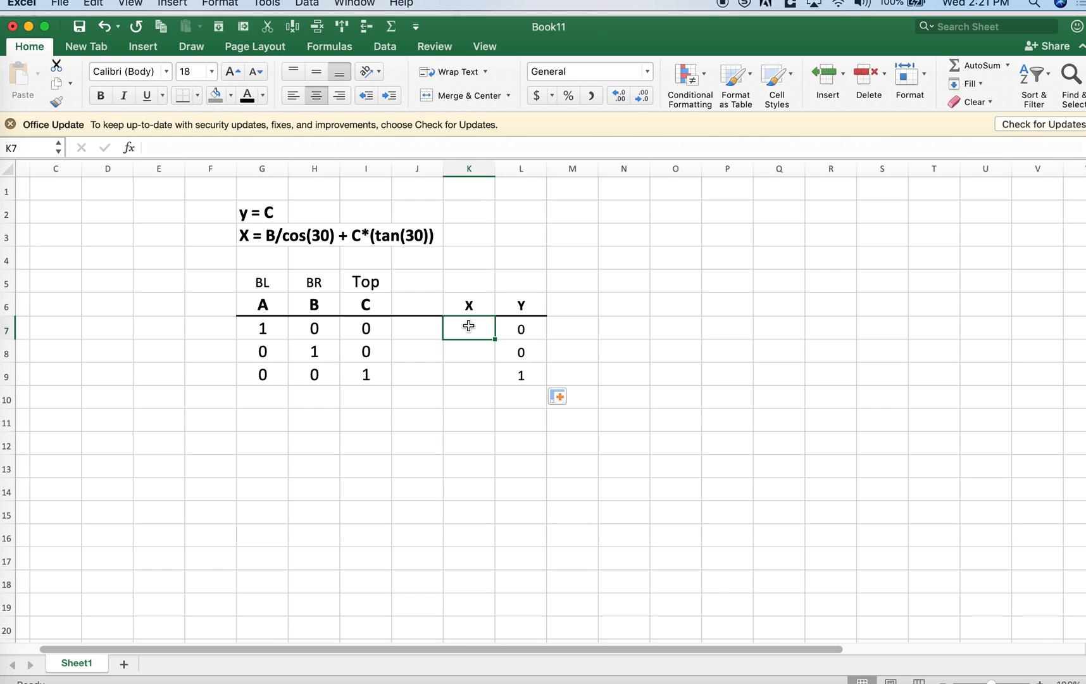
# Enter =H7/COS(RADIANS(30))+I7*TAN(RADIANS(30)) as X, fill down, and select the X,Y values
pyautogui.click(262, 234)
pyautogui.write('=H7/')
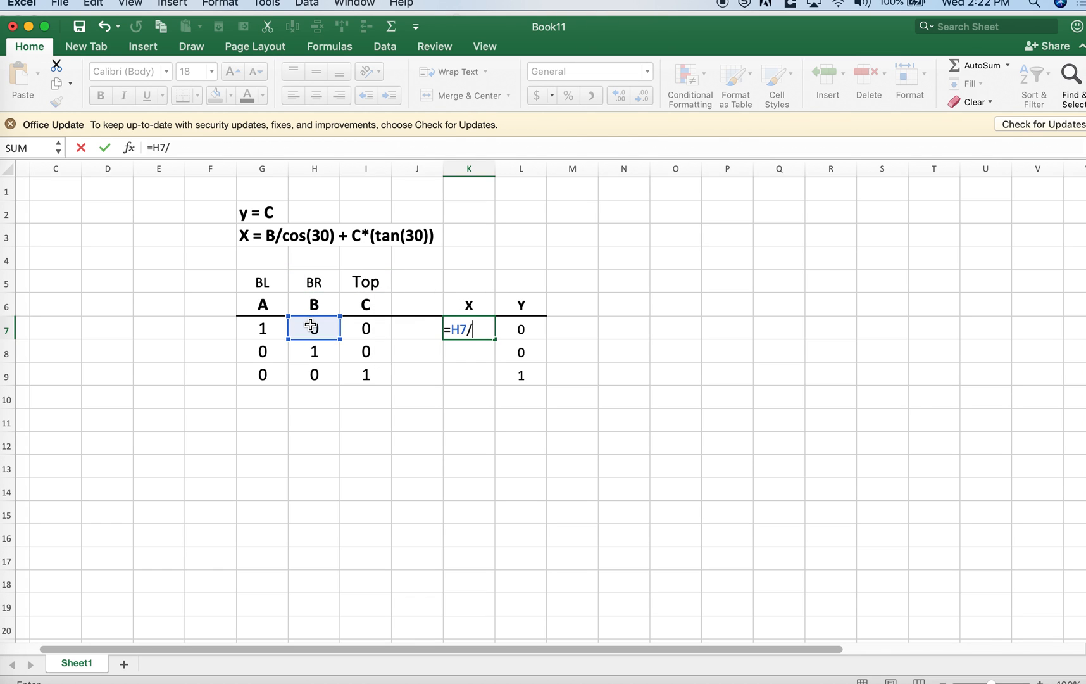
pyautogui.write('cos(')
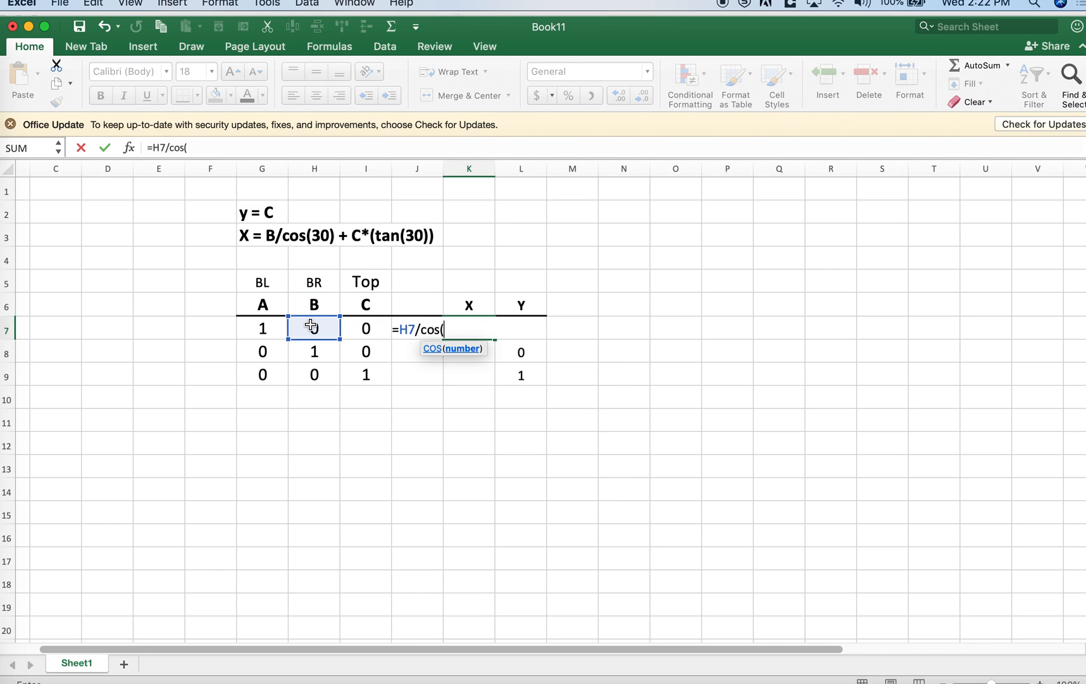
pyautogui.write('radians(30')
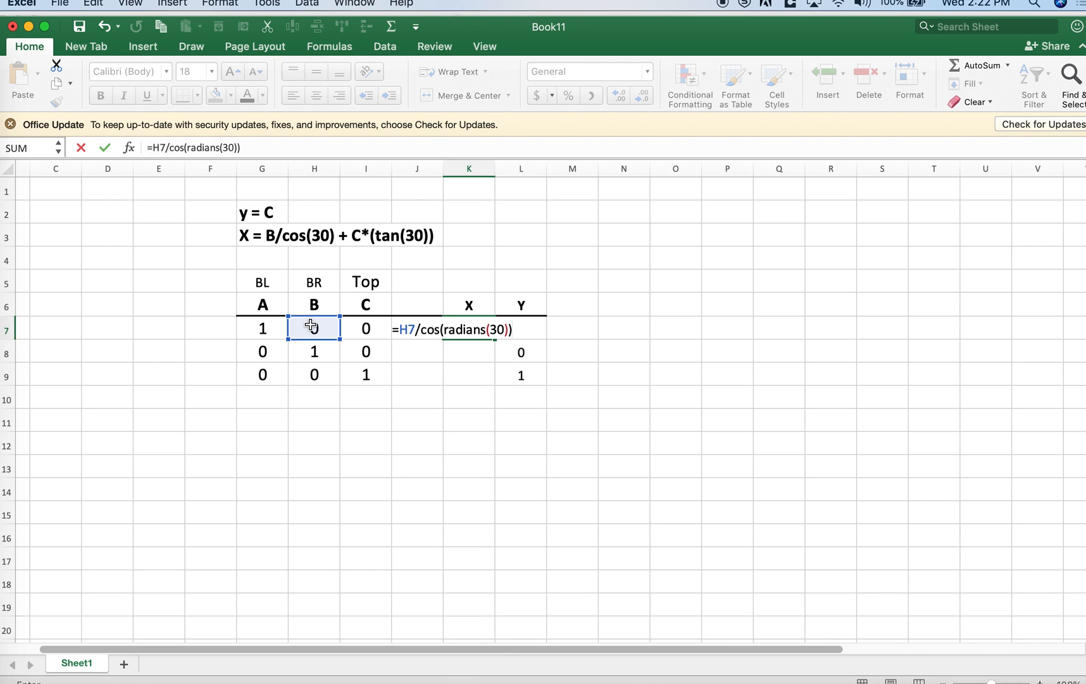
pyautogui.write('+I7*')
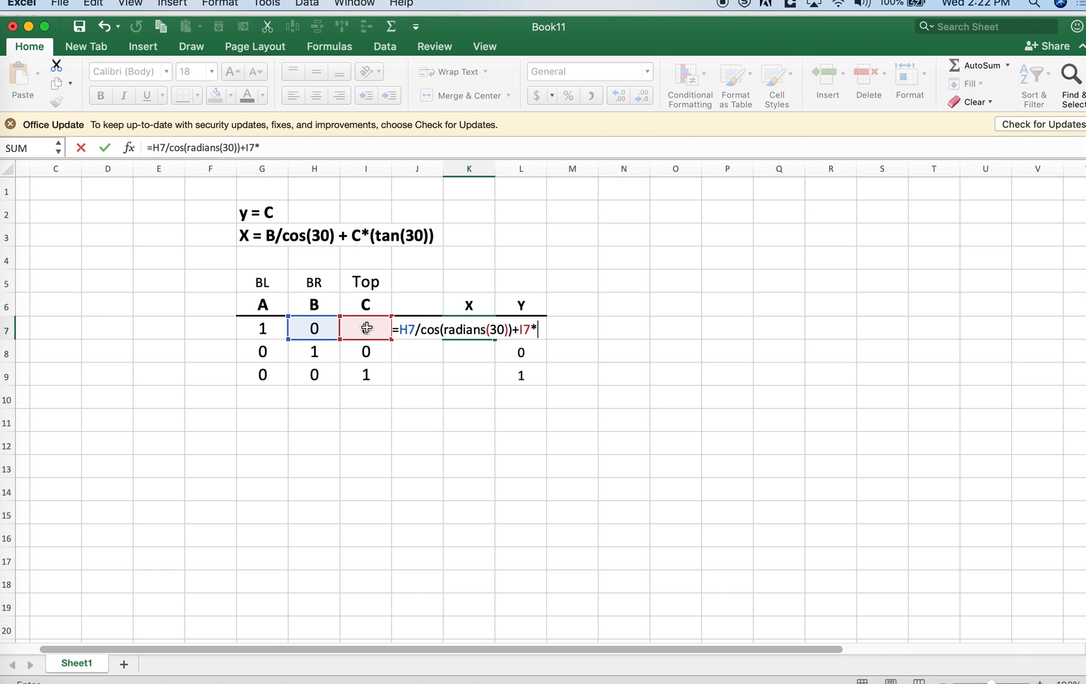
pyautogui.write('tan(radians(30')
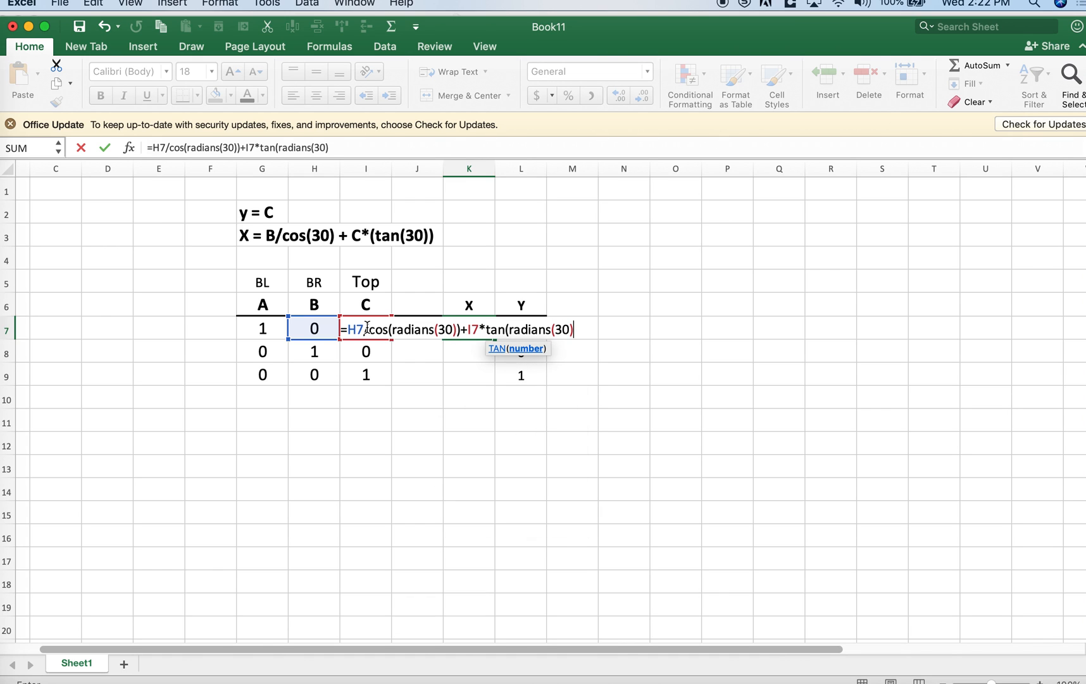
pyautogui.press('Return')
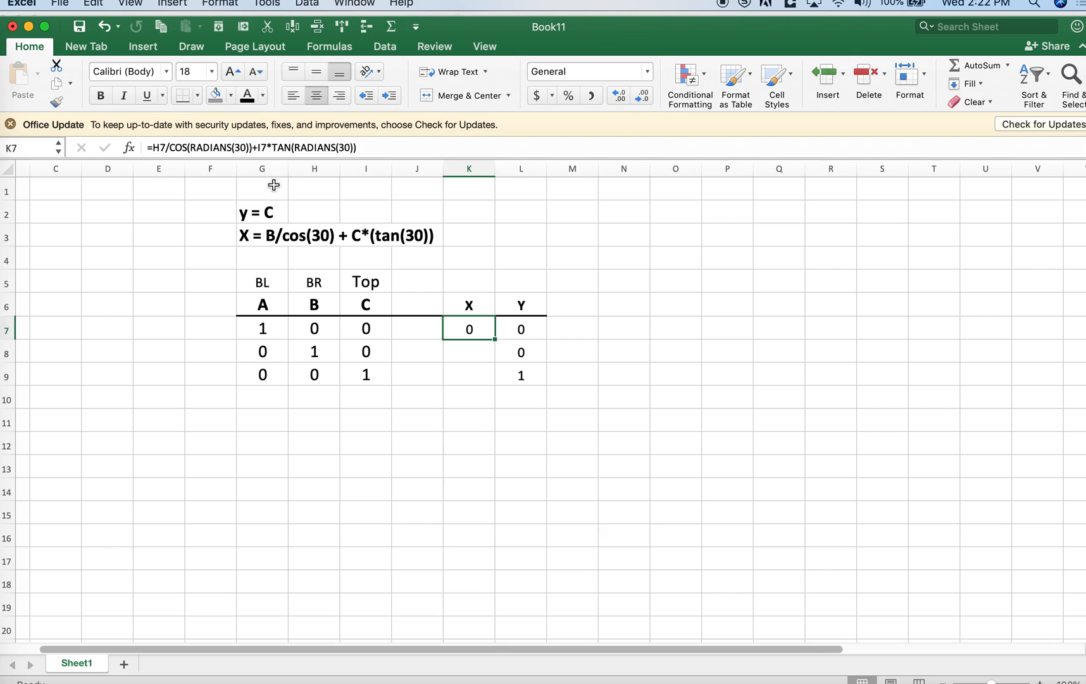
pyautogui.moveTo(257, 242)
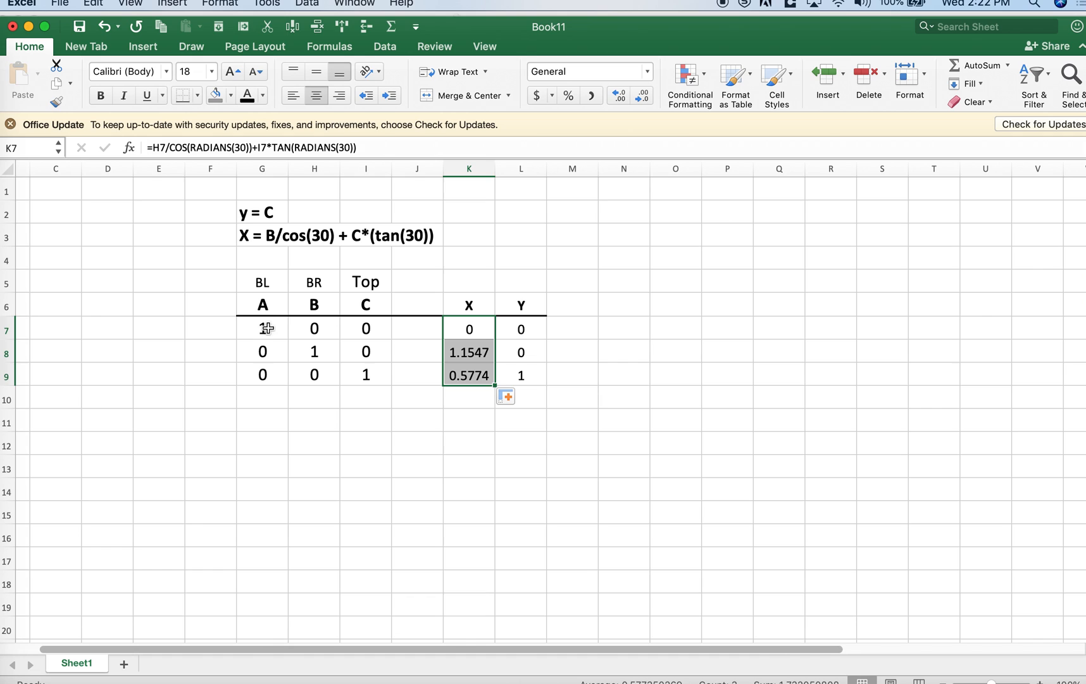
pyautogui.click(262, 328)
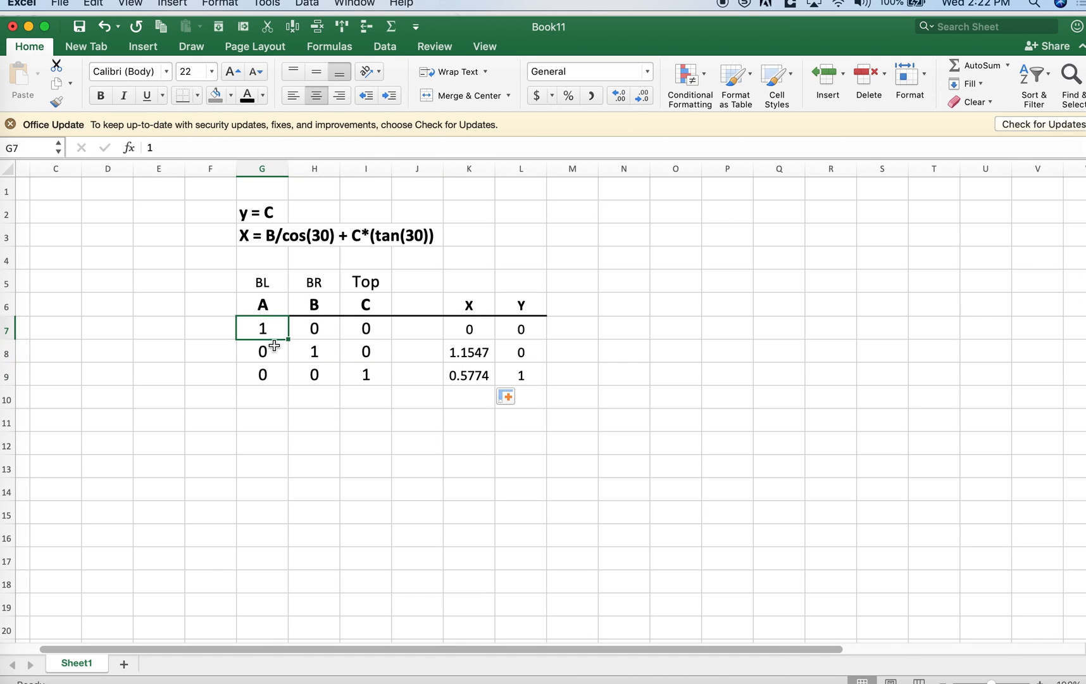
pyautogui.click(314, 352)
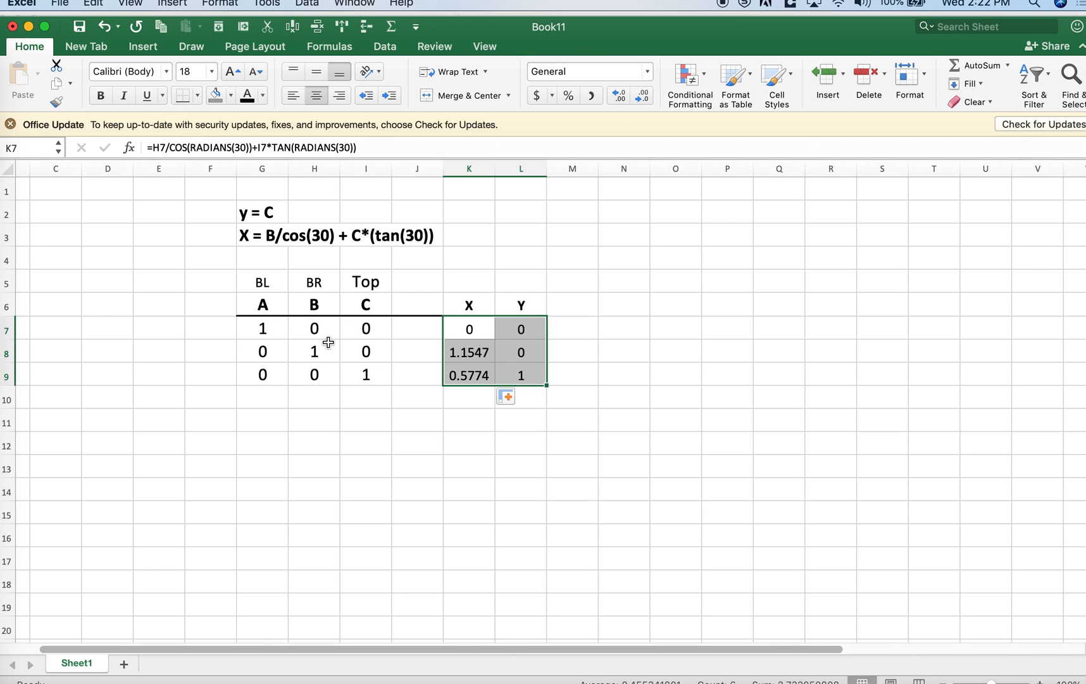
pyautogui.moveTo(418, 202)
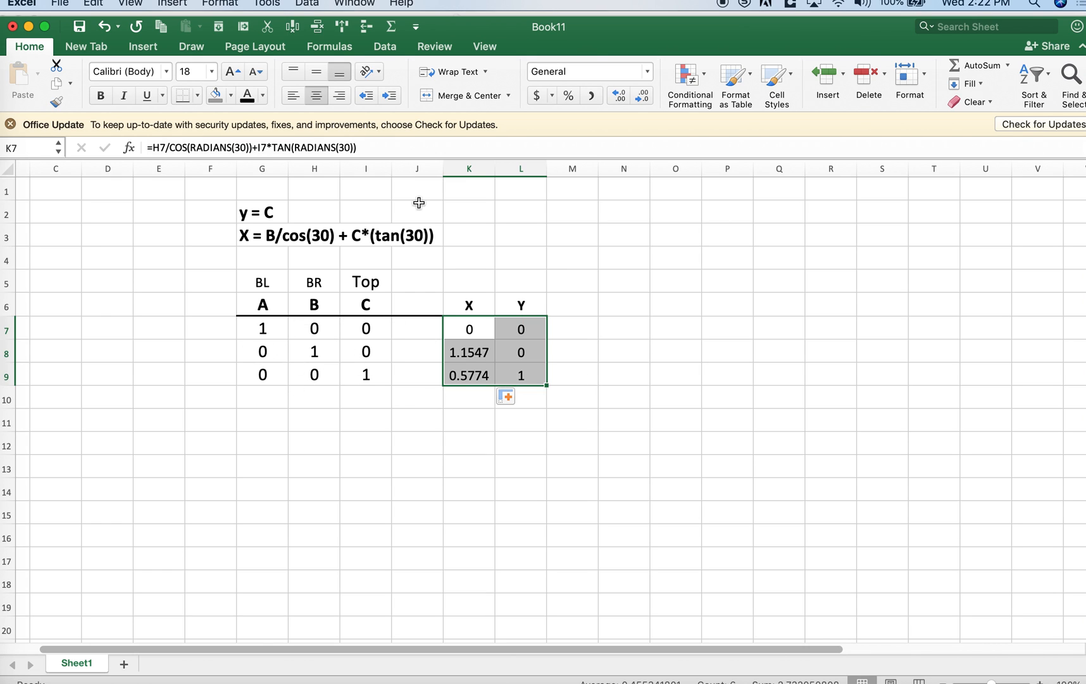
pyautogui.click(143, 46)
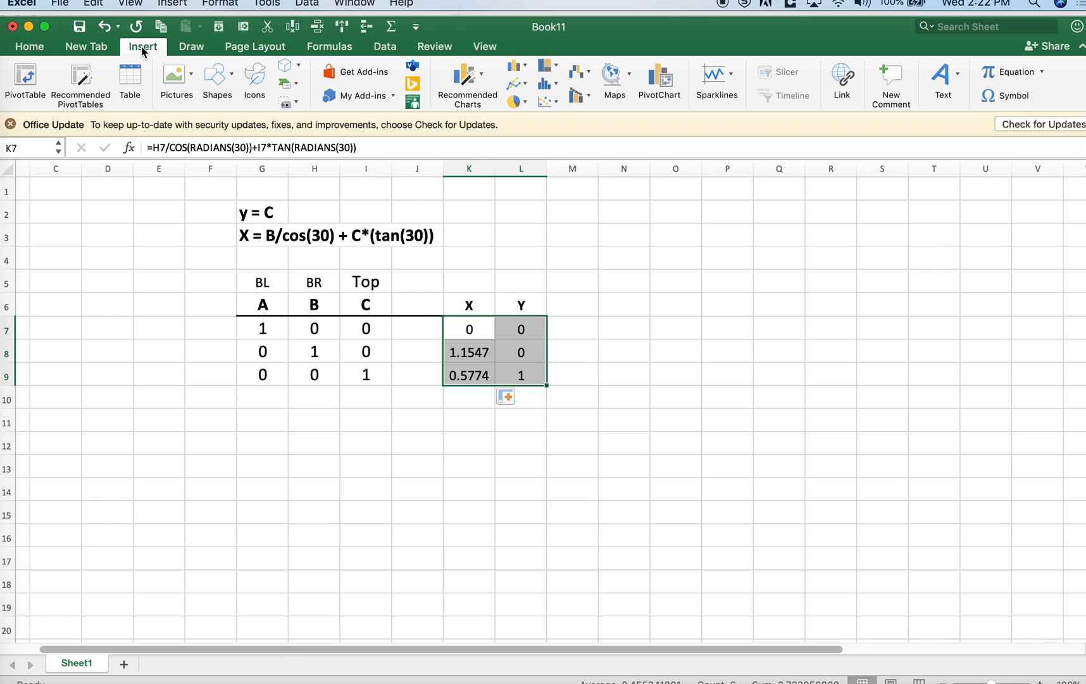
pyautogui.click(546, 84)
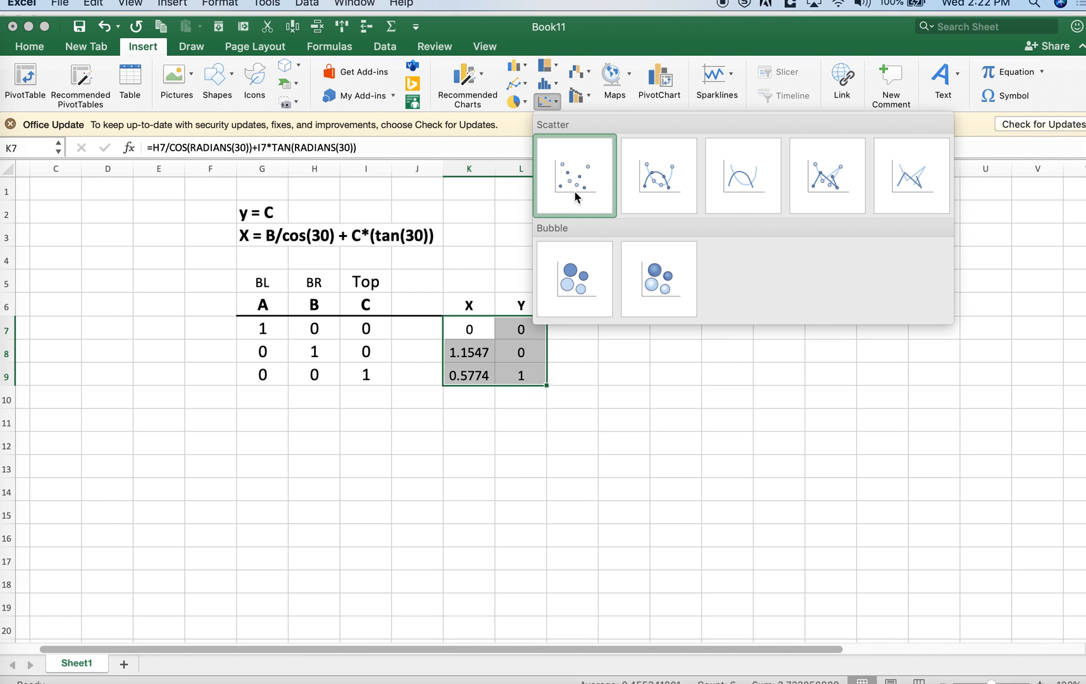
pyautogui.click(573, 174)
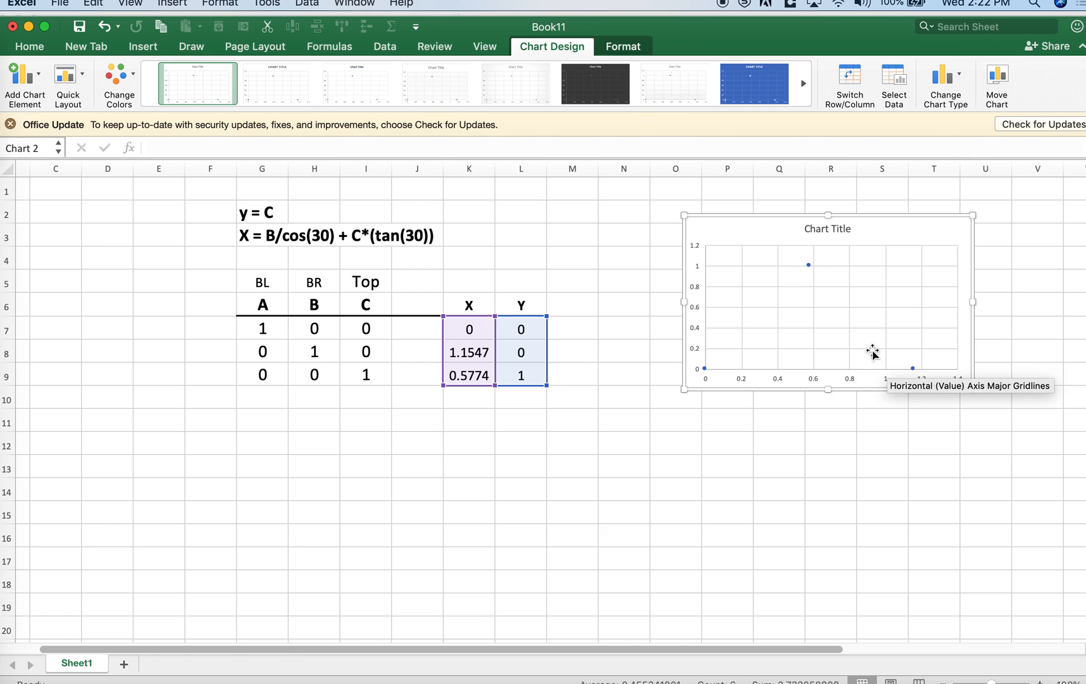
pyautogui.moveTo(835, 374)
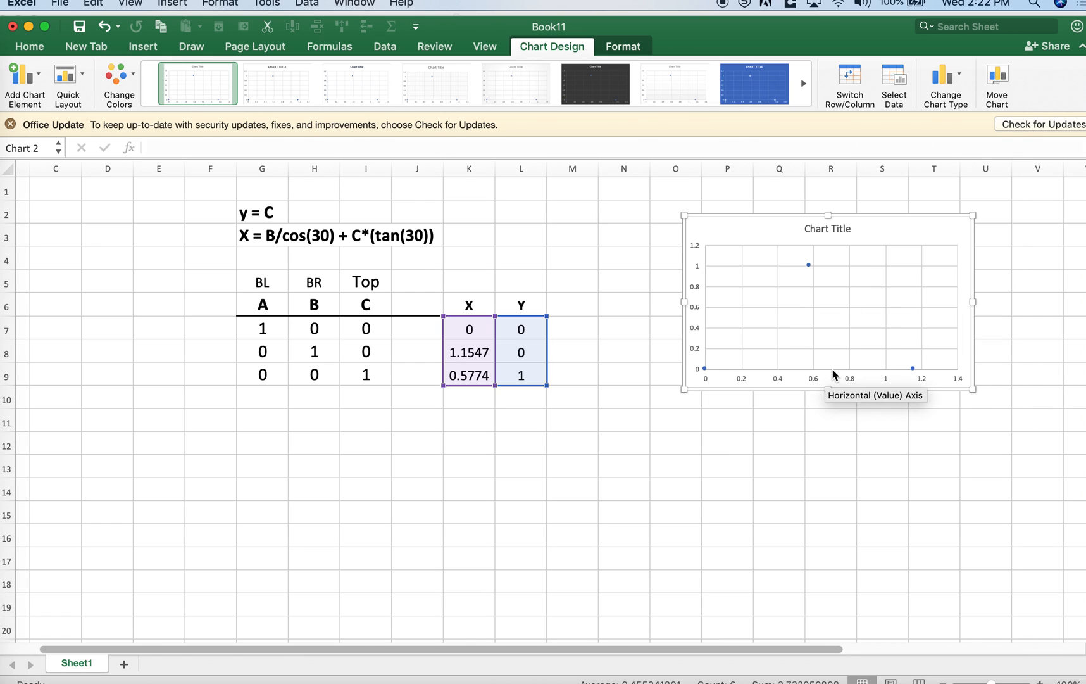
pyautogui.click(829, 419)
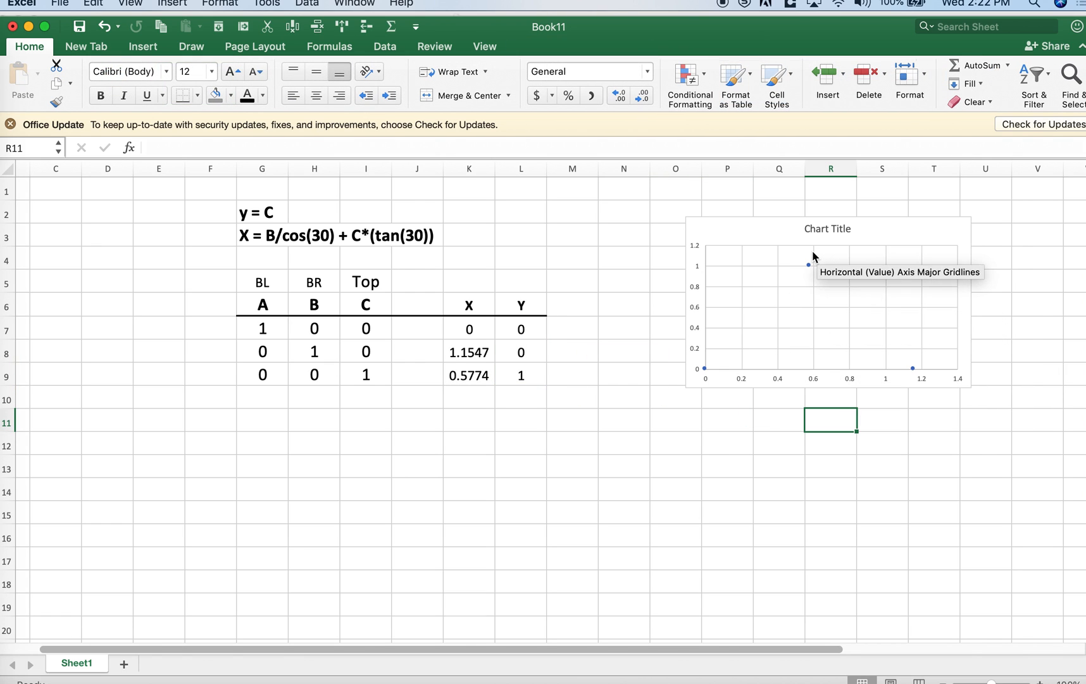
pyautogui.moveTo(744, 379)
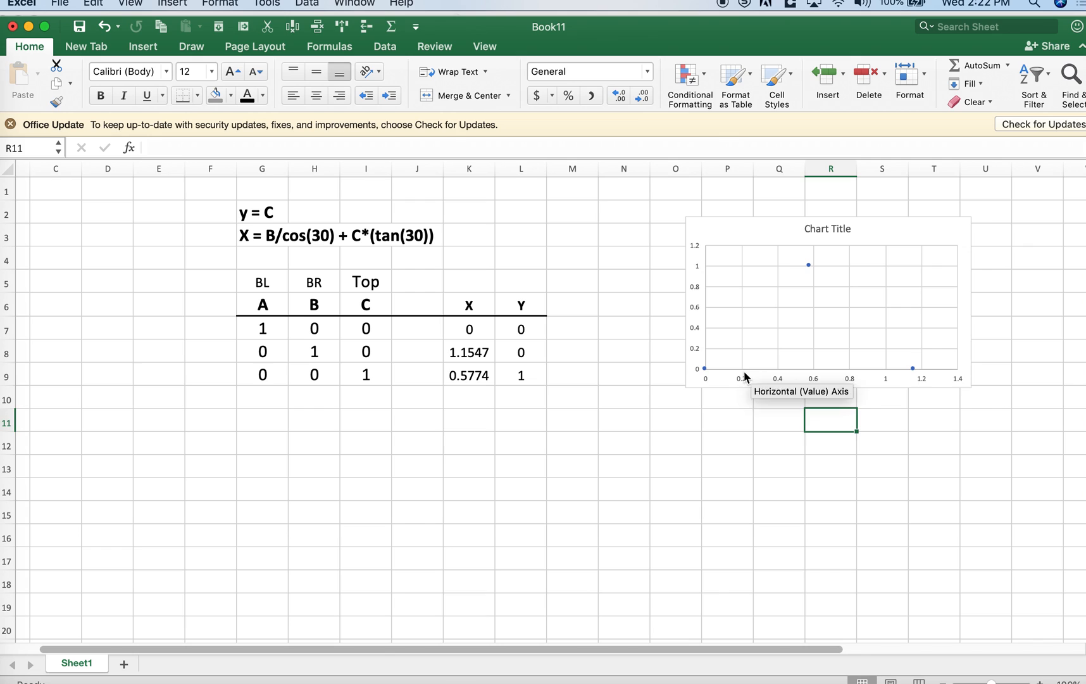
pyautogui.moveTo(784, 392)
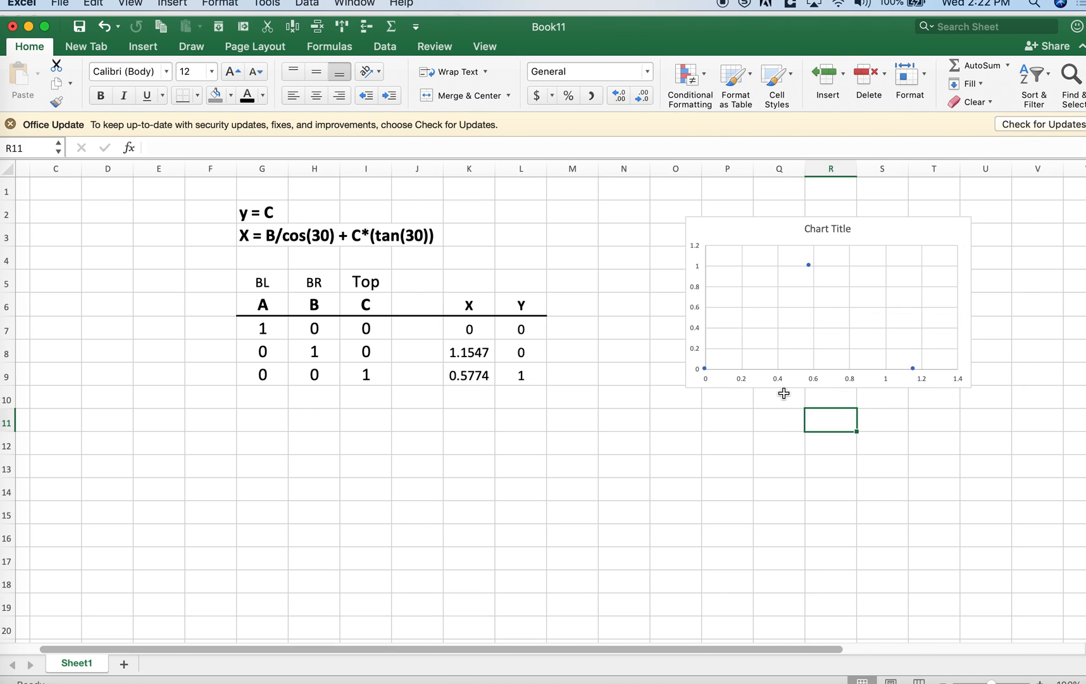
pyautogui.click(261, 395)
pyautogui.write('.')
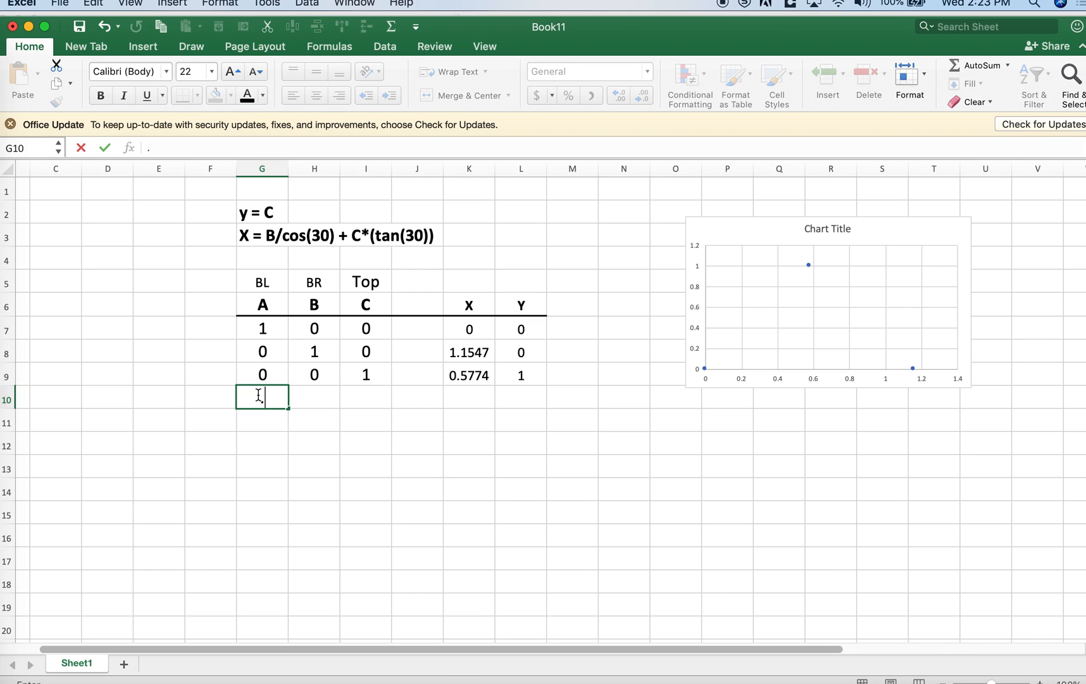
# Enter the half-and-half composition rows (0.5/0.5/0) below the table
pyautogui.press('Tab')
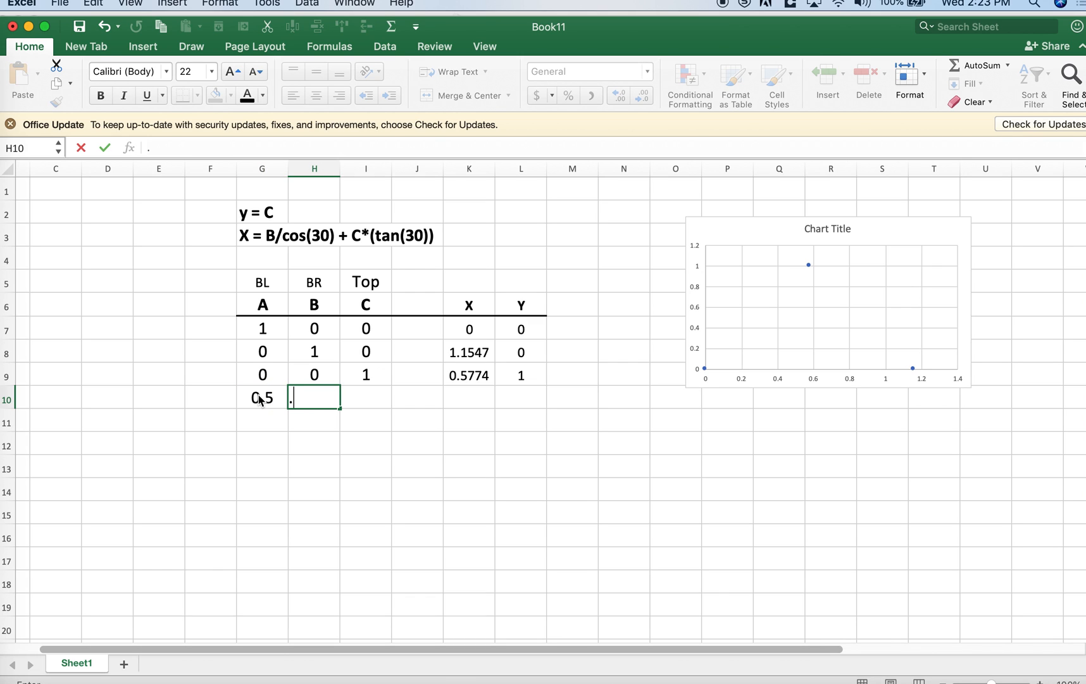
pyautogui.press('Tab')
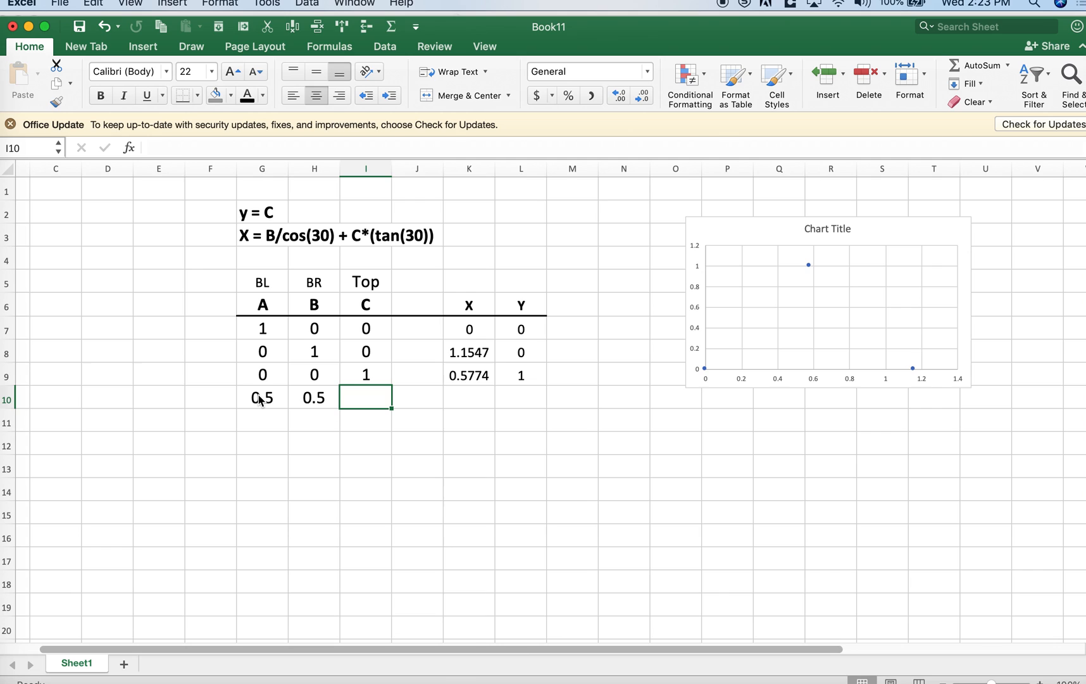
pyautogui.write('0')
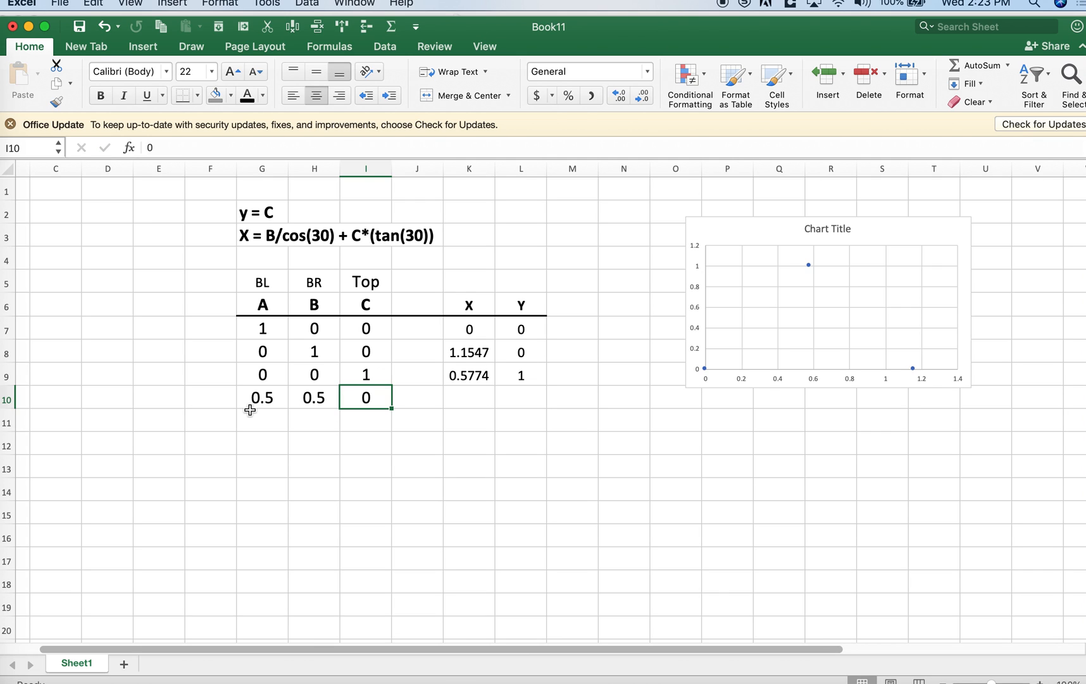
pyautogui.click(261, 421)
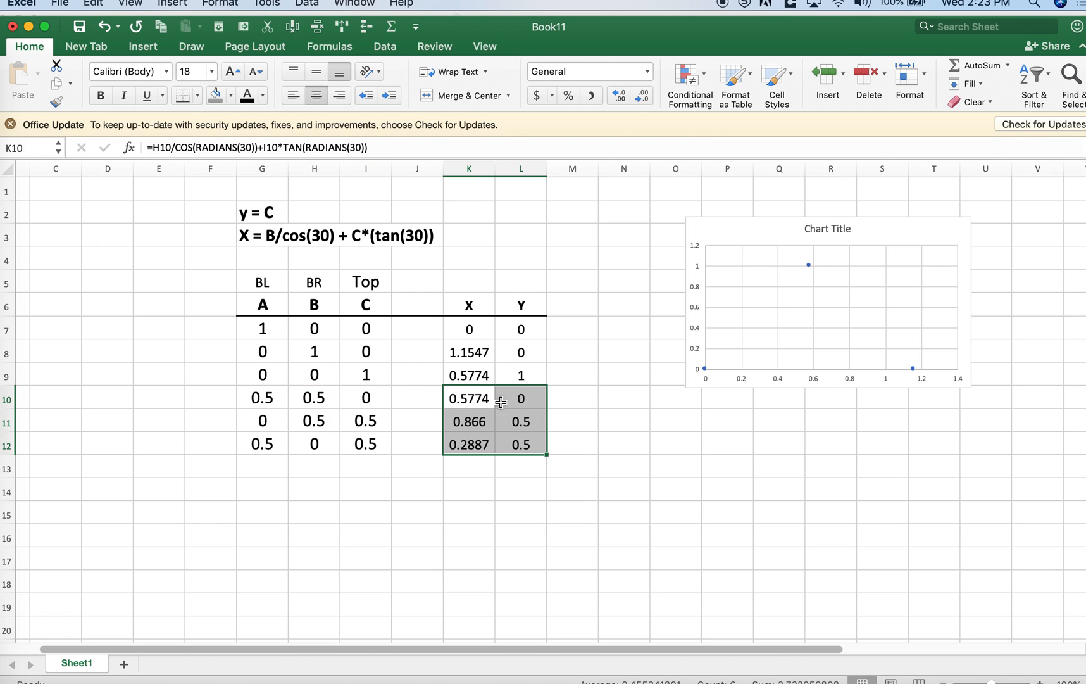
pyautogui.moveTo(853, 308)
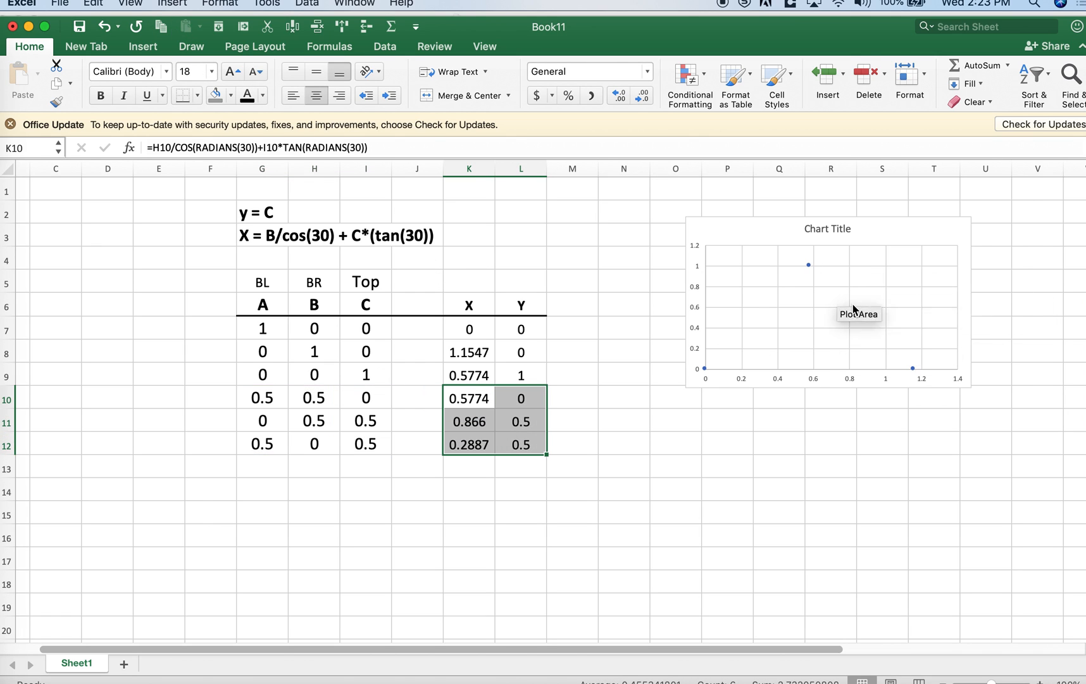
pyautogui.moveTo(755, 331)
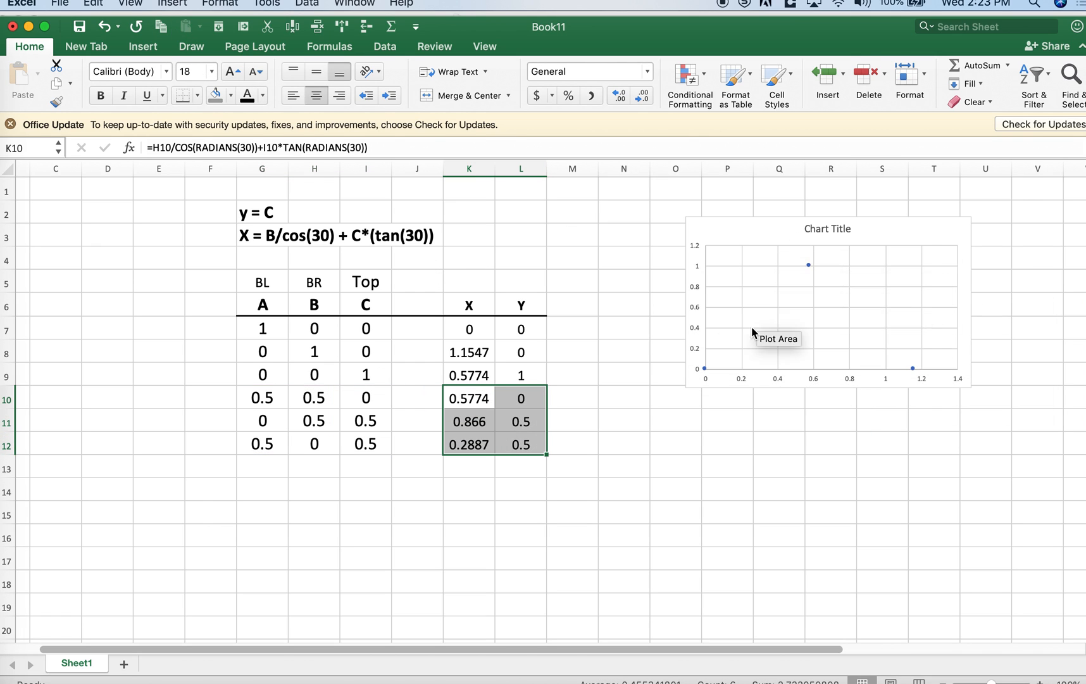
pyautogui.moveTo(708, 392)
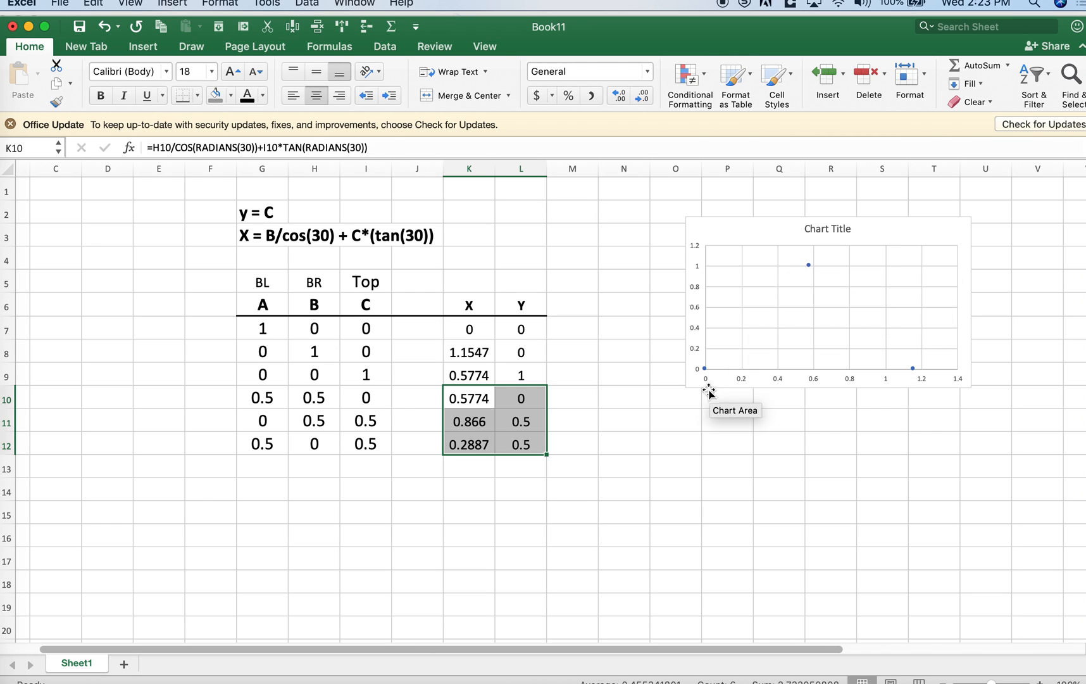
pyautogui.moveTo(715, 371)
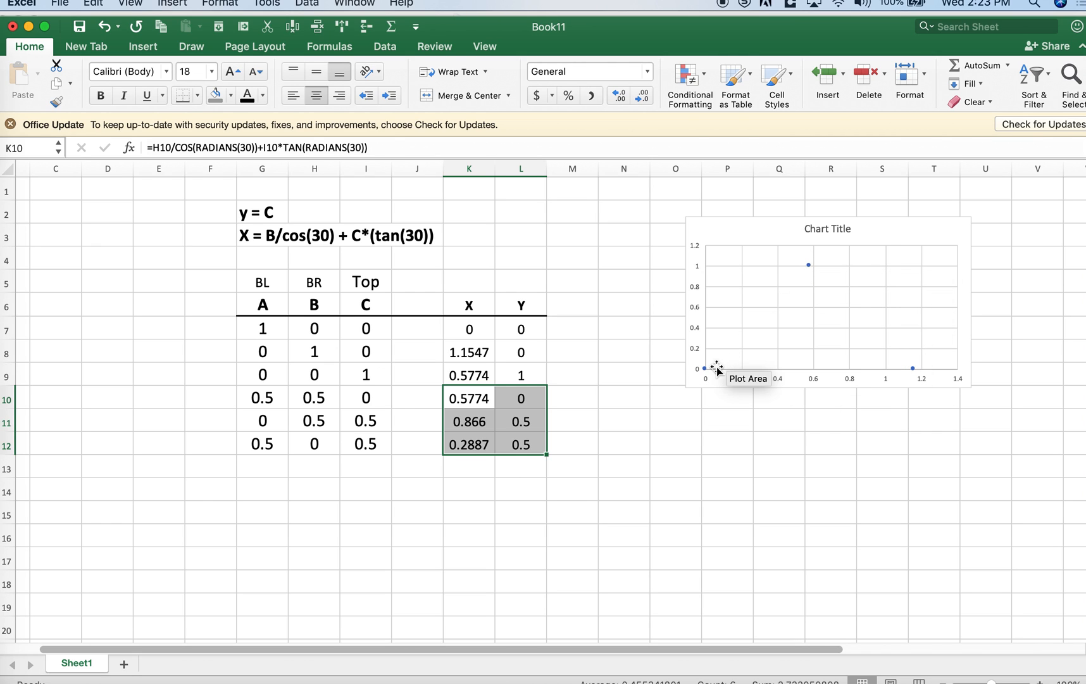
pyautogui.moveTo(856, 320)
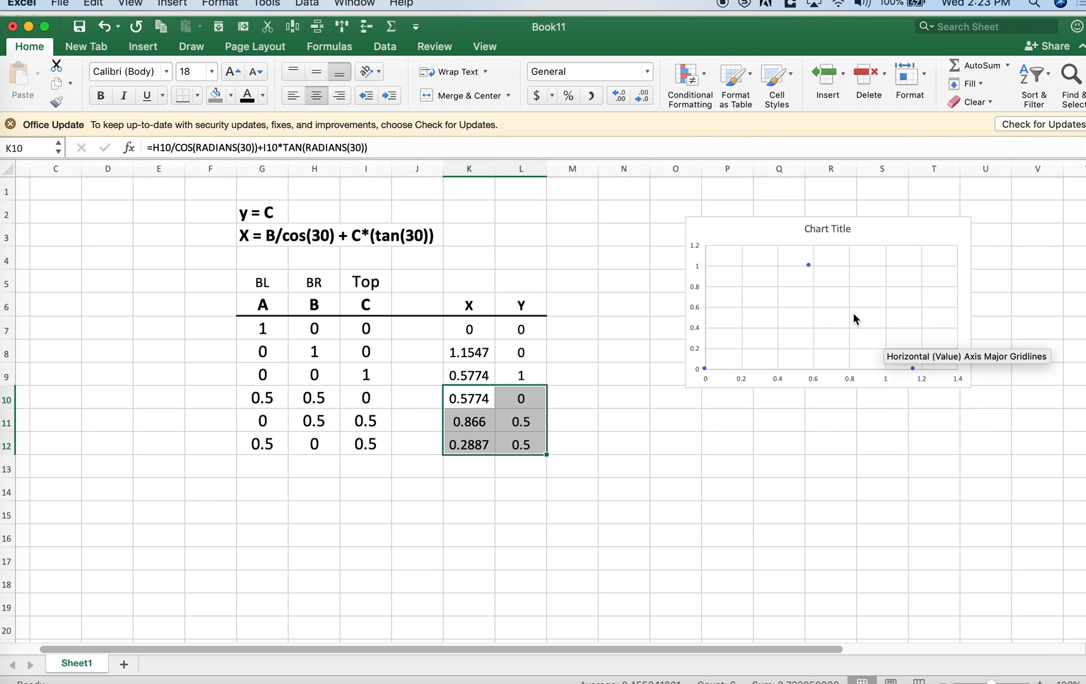
pyautogui.moveTo(863, 315)
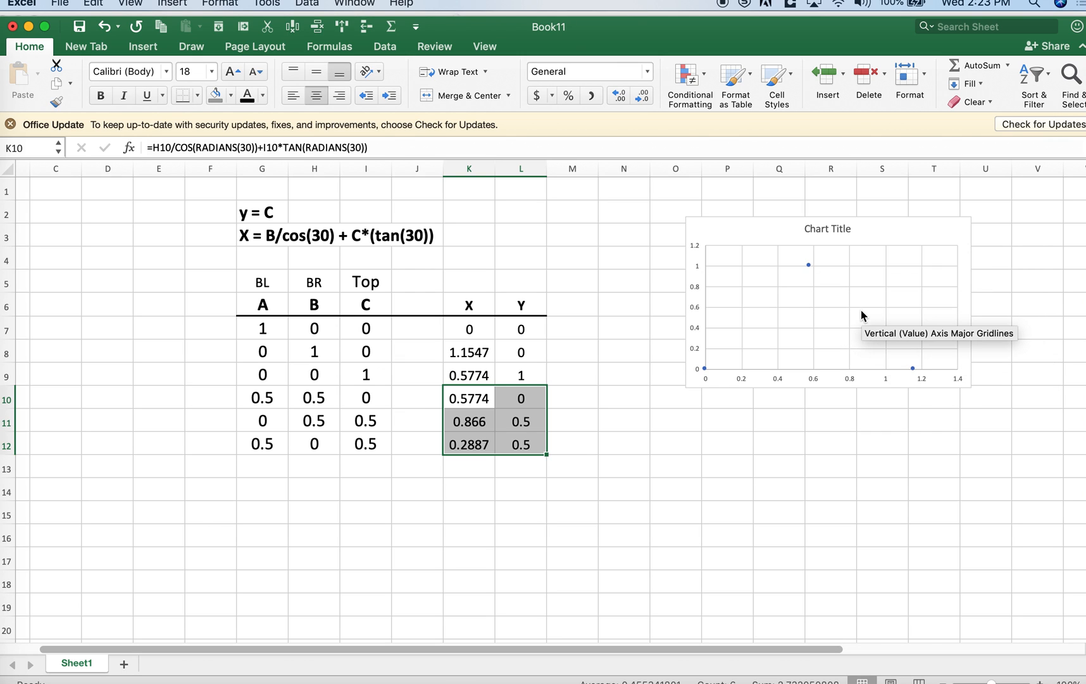
pyautogui.moveTo(927, 387)
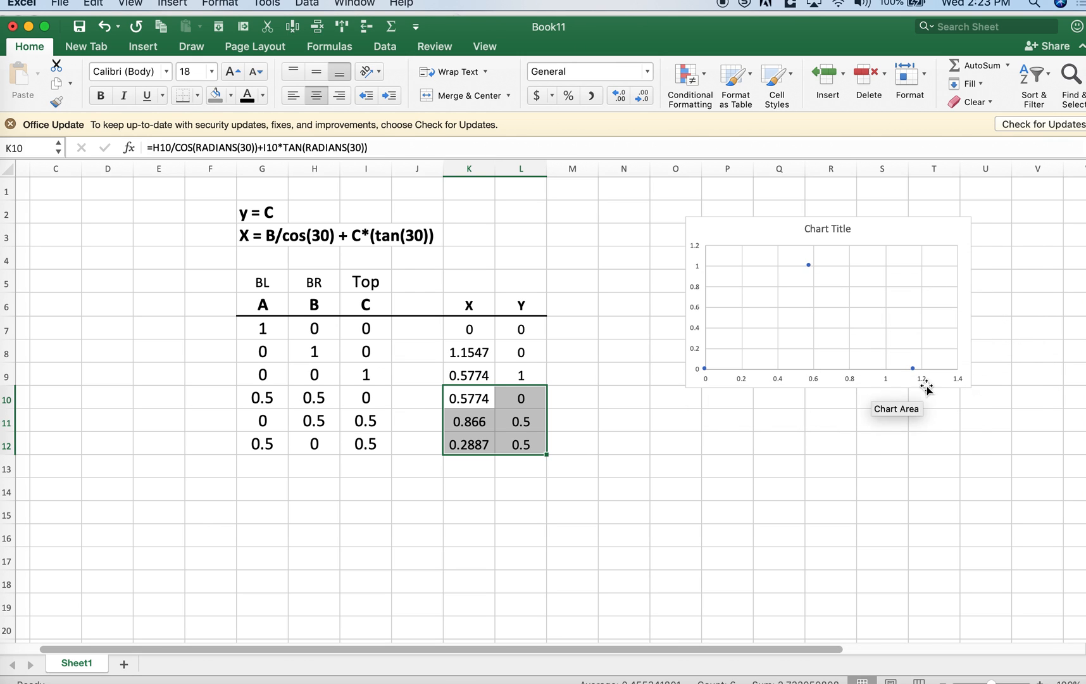
pyautogui.moveTo(483, 397)
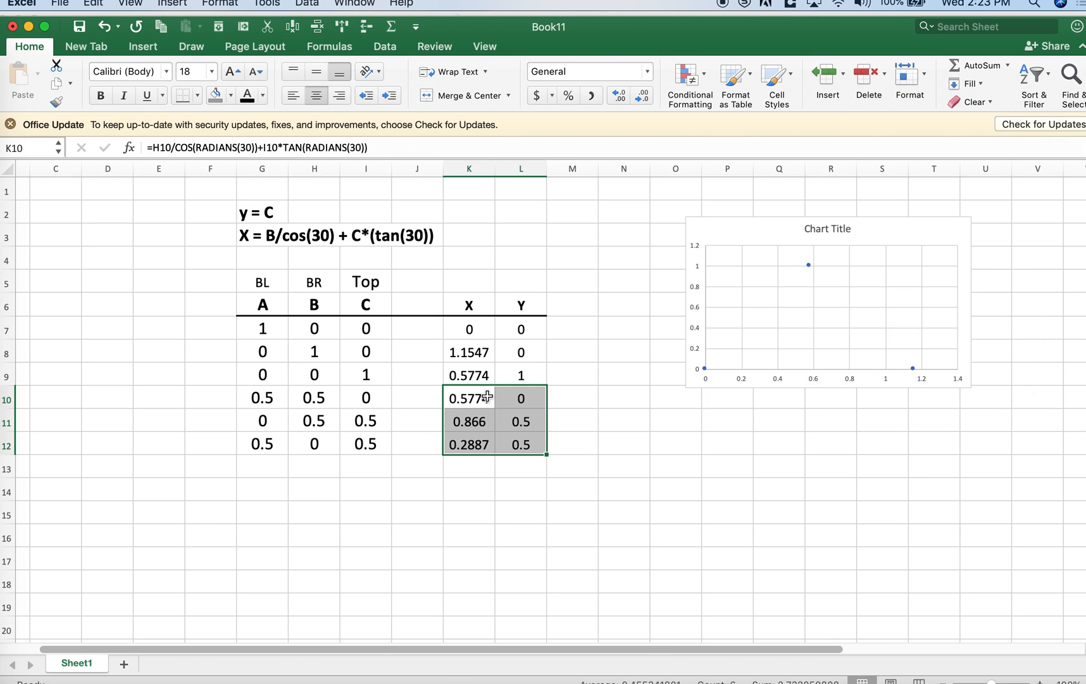
# Copy the three new X,Y pairs and select the chart to receive them
pyautogui.click(160, 26)
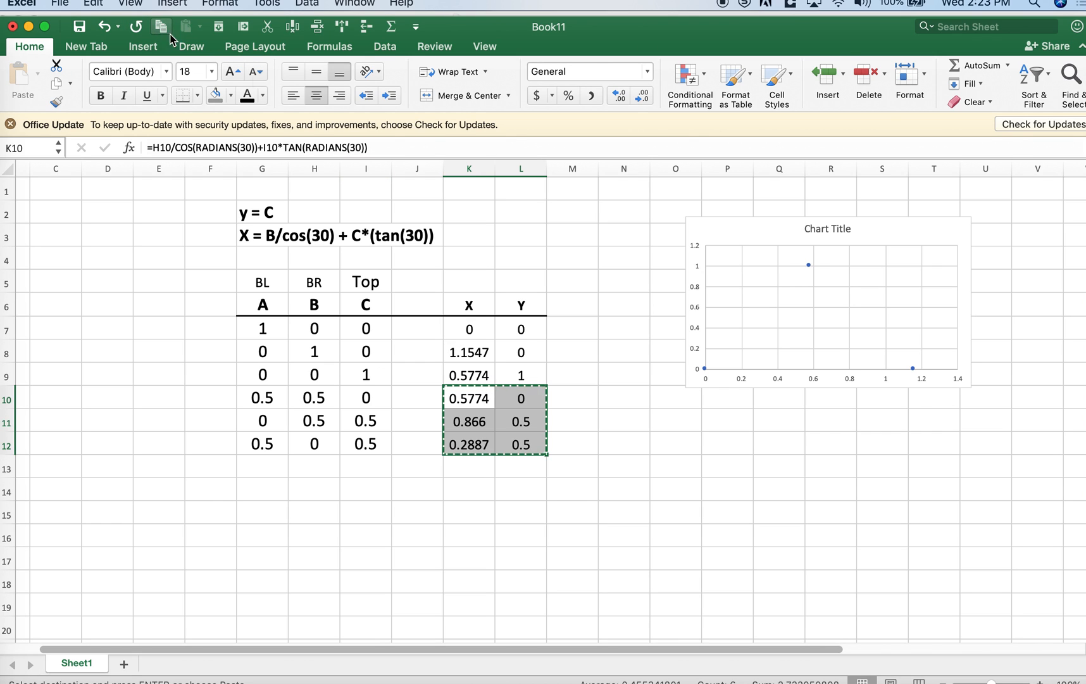
pyautogui.click(827, 303)
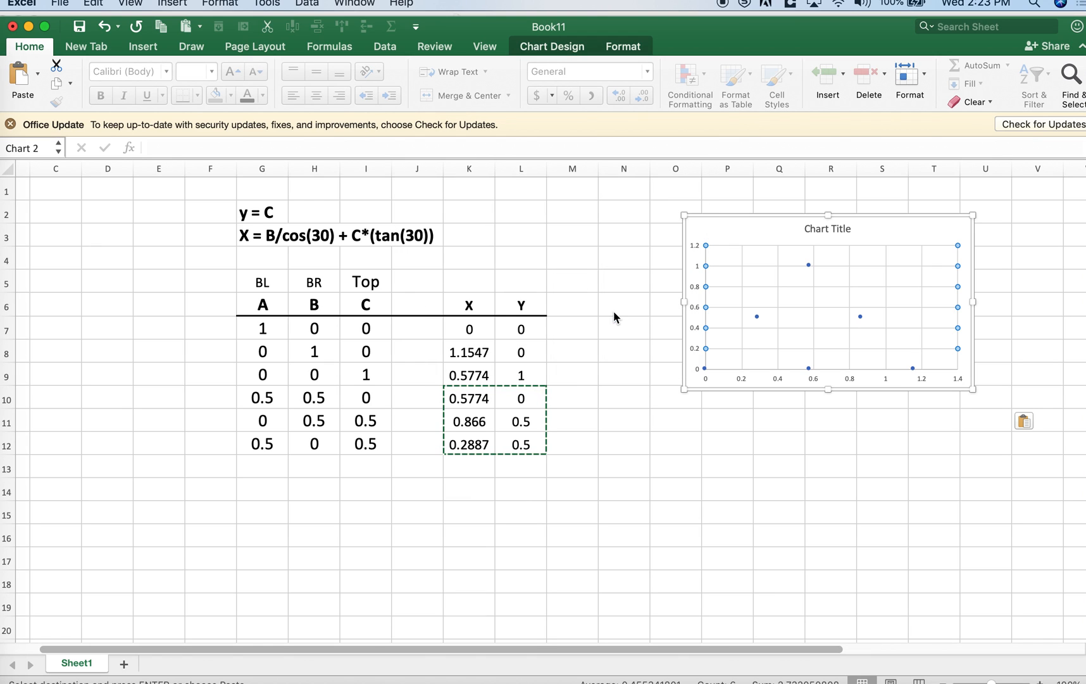
pyautogui.moveTo(808, 369)
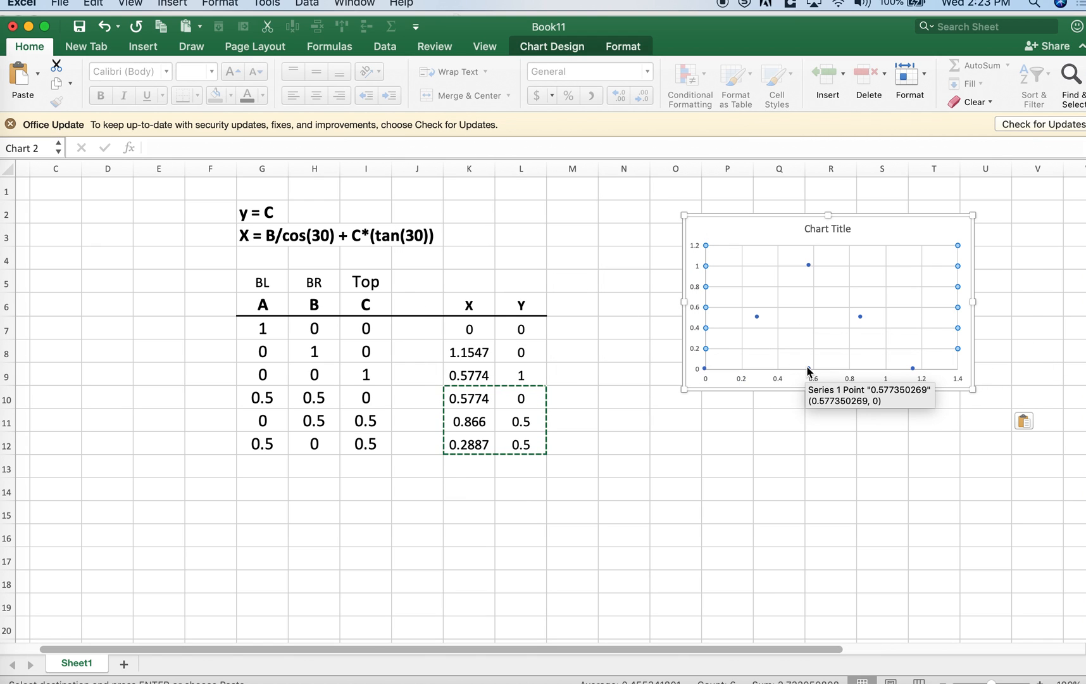
pyautogui.moveTo(811, 377)
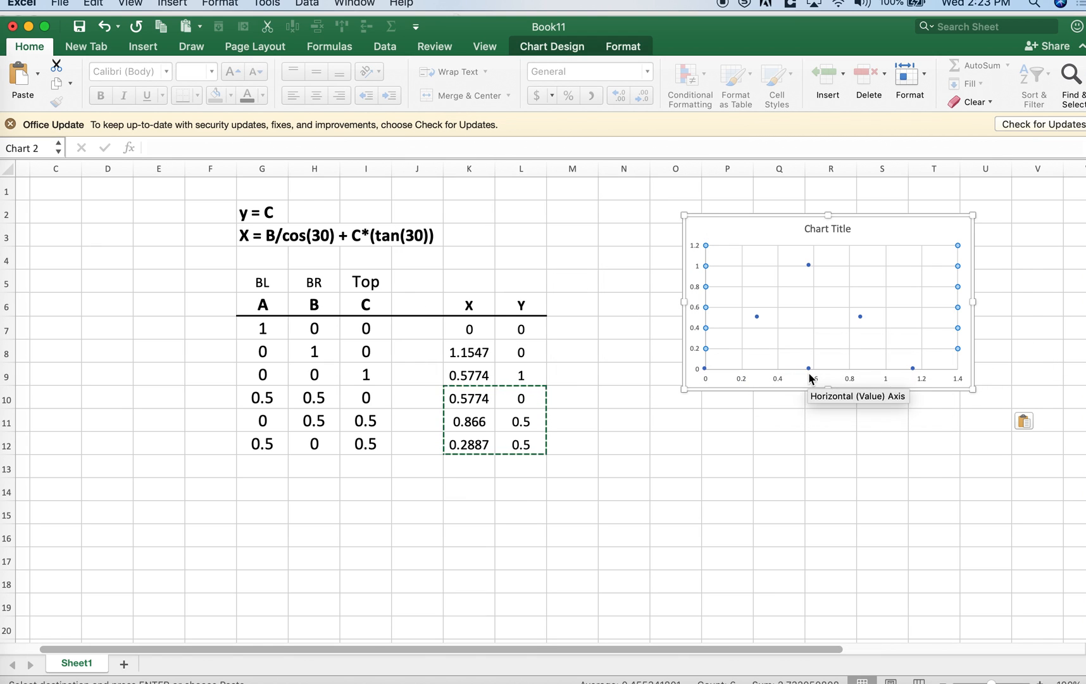
pyautogui.moveTo(438, 319)
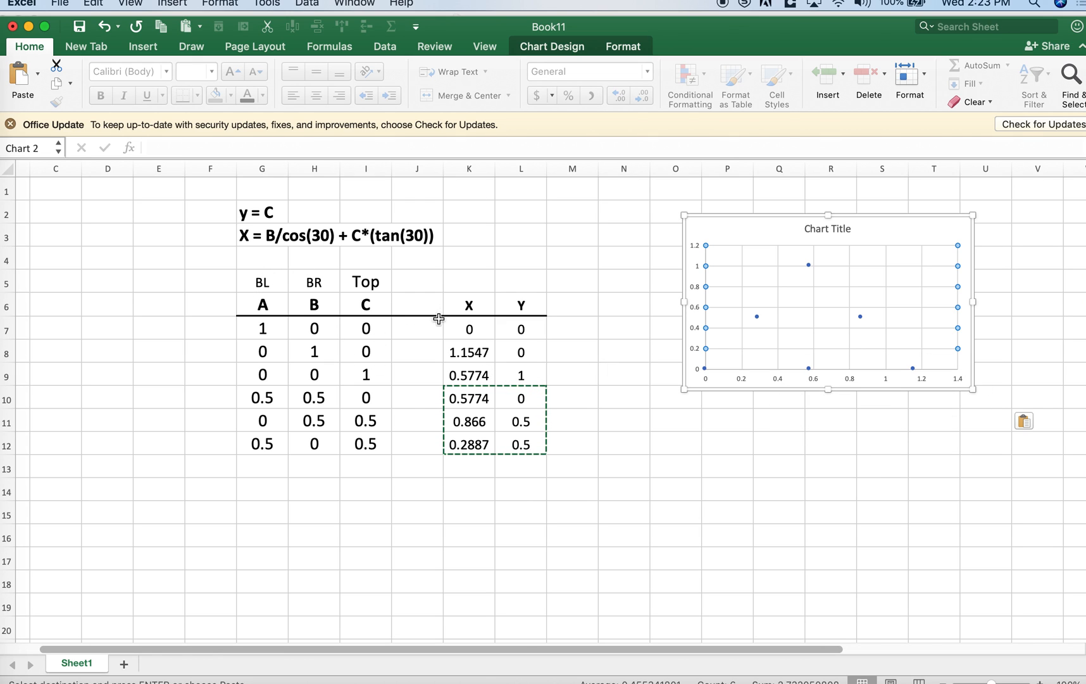
pyautogui.moveTo(376, 305)
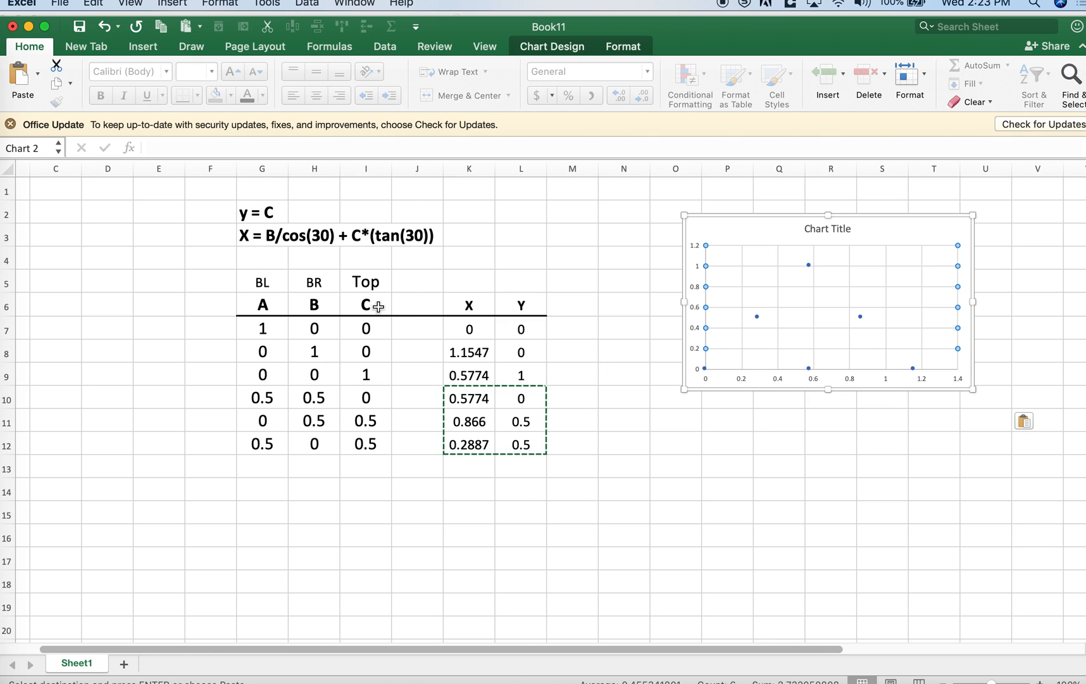
# Rename the column headings to Ab, An and Or
pyautogui.click(831, 443)
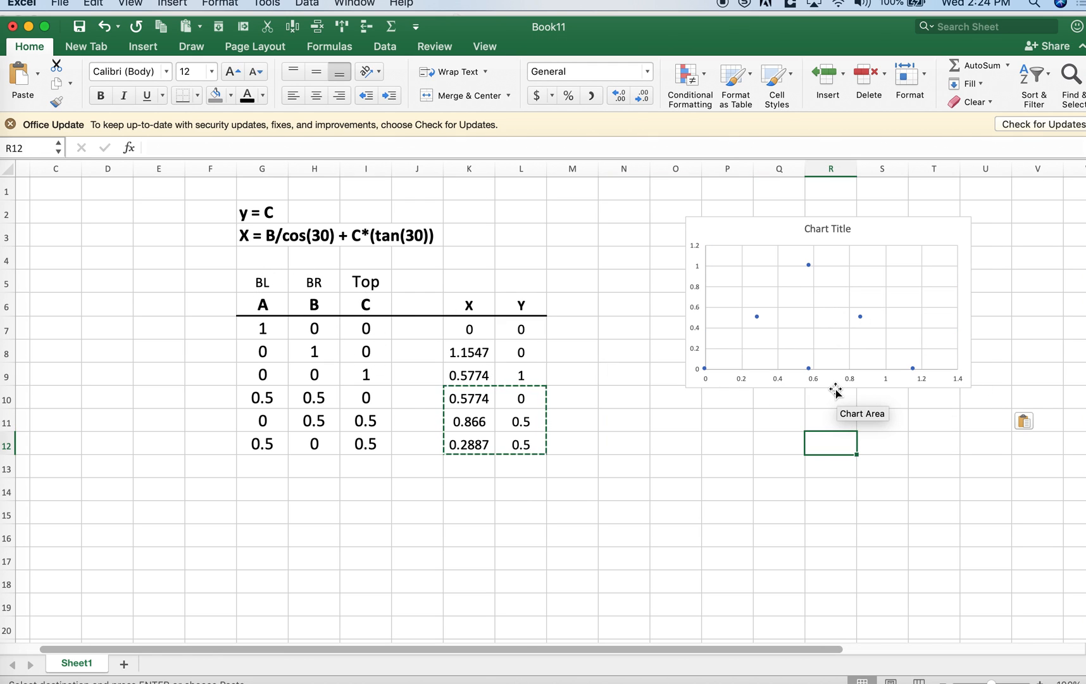
pyautogui.click(364, 305)
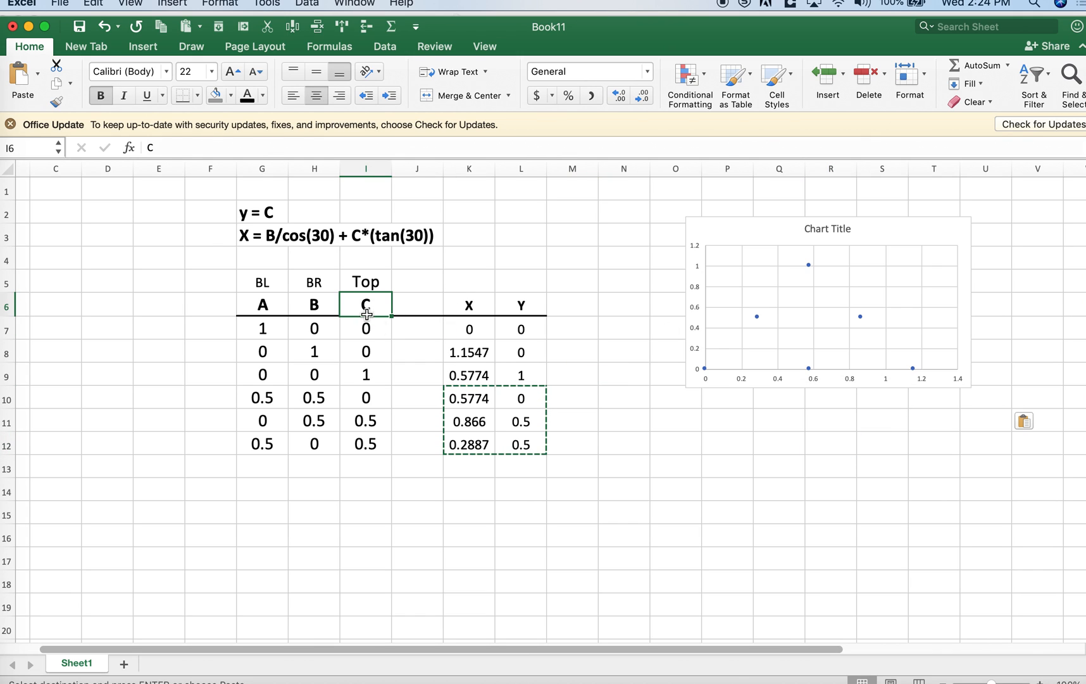
pyautogui.write('Or')
pyautogui.click(314, 304)
pyautogui.write('An')
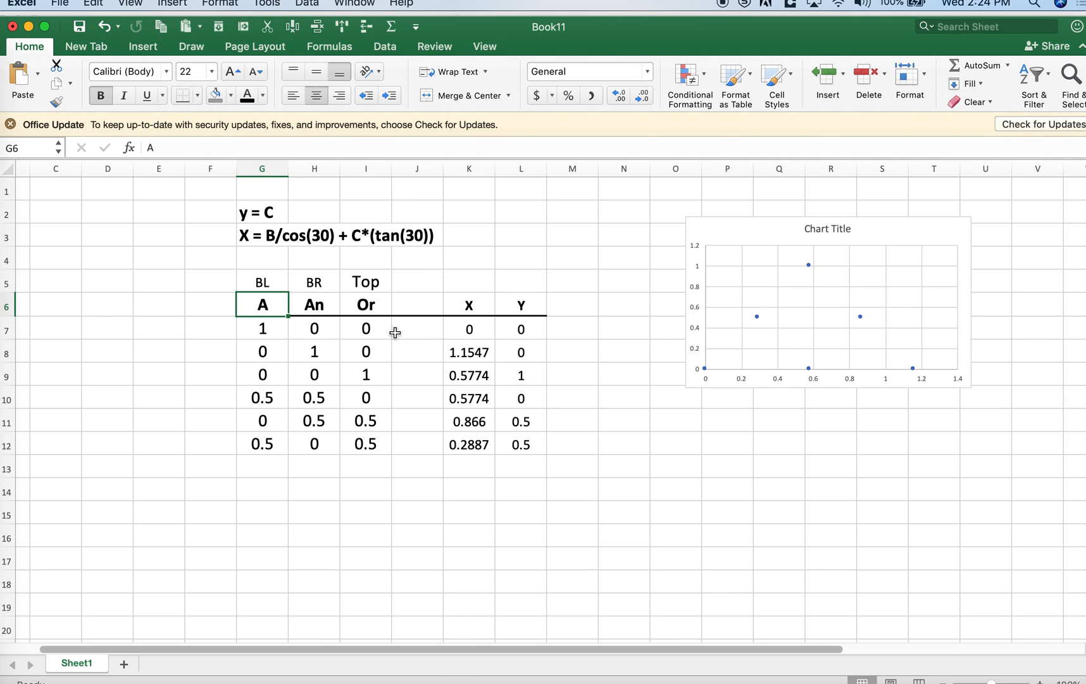
pyautogui.write('b')
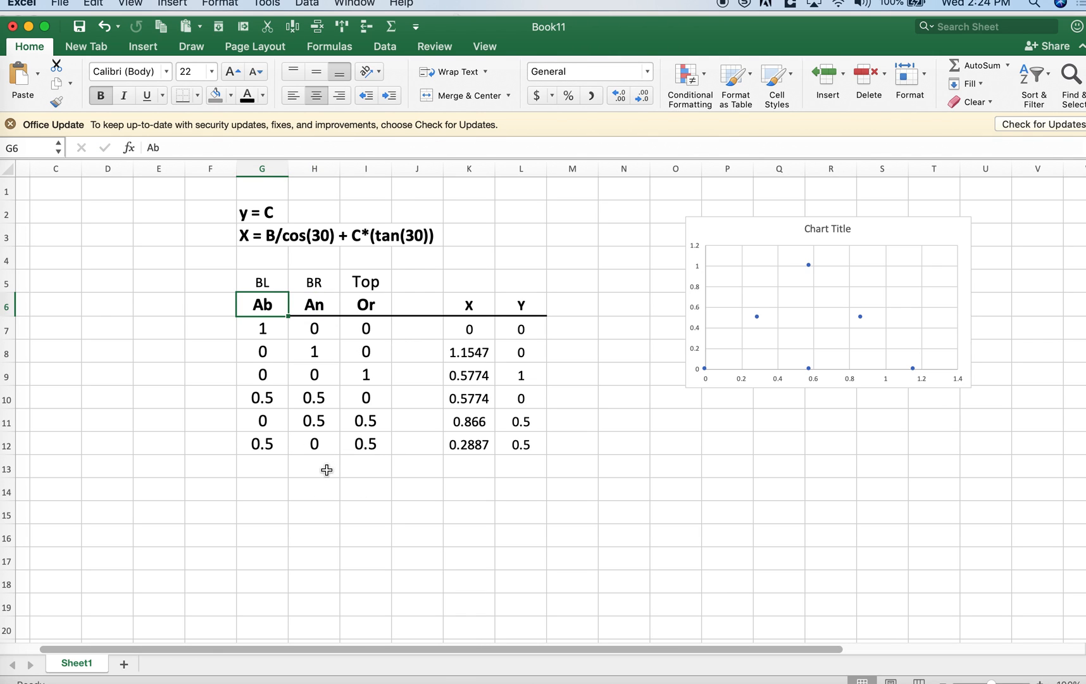
# Add the 0.15/0.80/0.05 row and extend the X,Y formulas into row 13
pyautogui.click(314, 466)
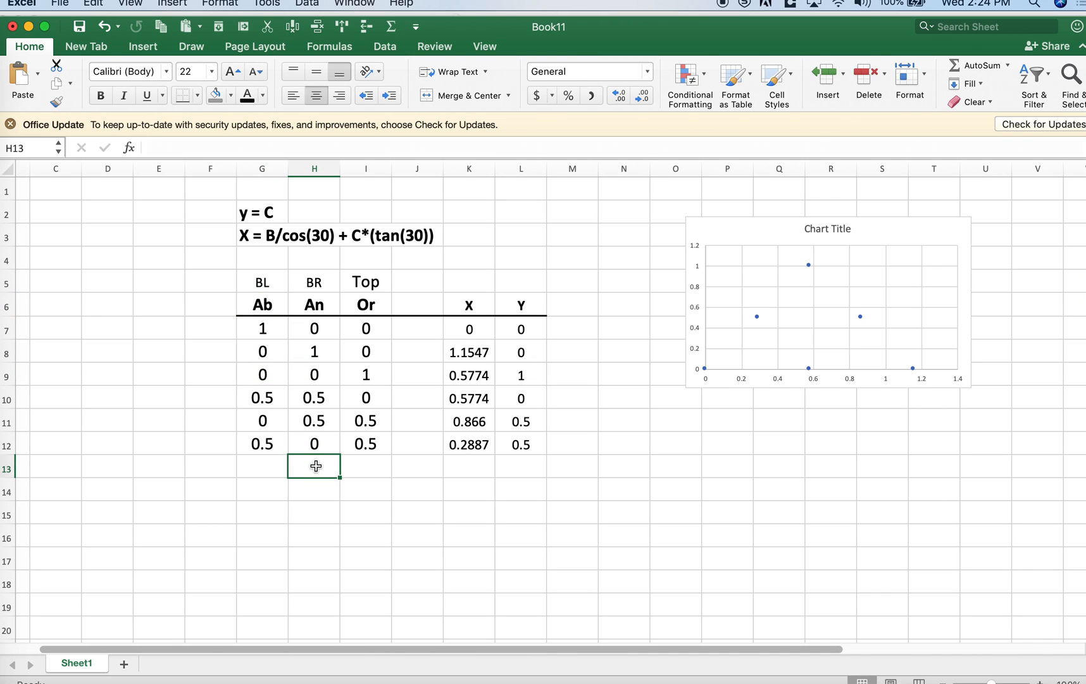
pyautogui.write('.80')
pyautogui.click(262, 466)
pyautogui.write('0.15')
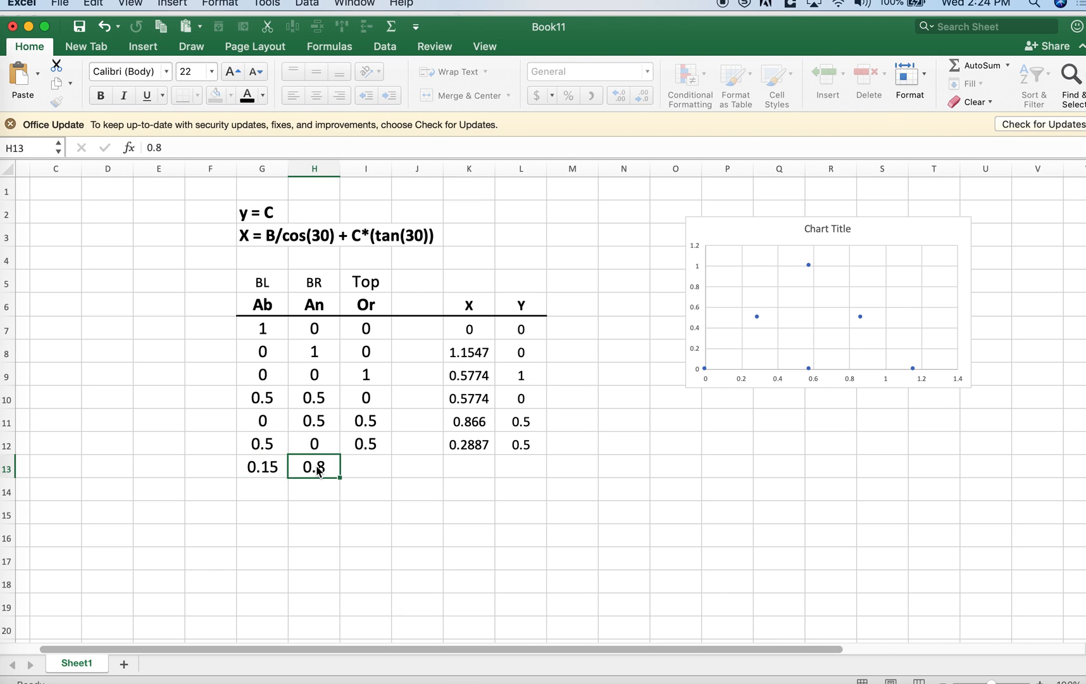
pyautogui.write('.05')
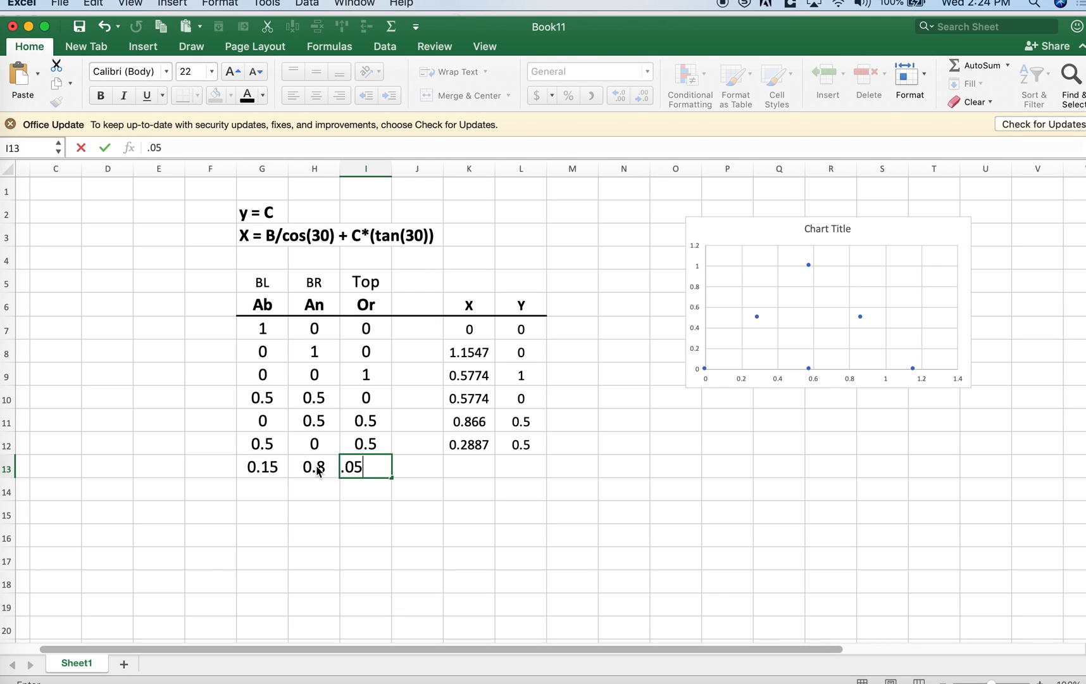
pyautogui.press('Return')
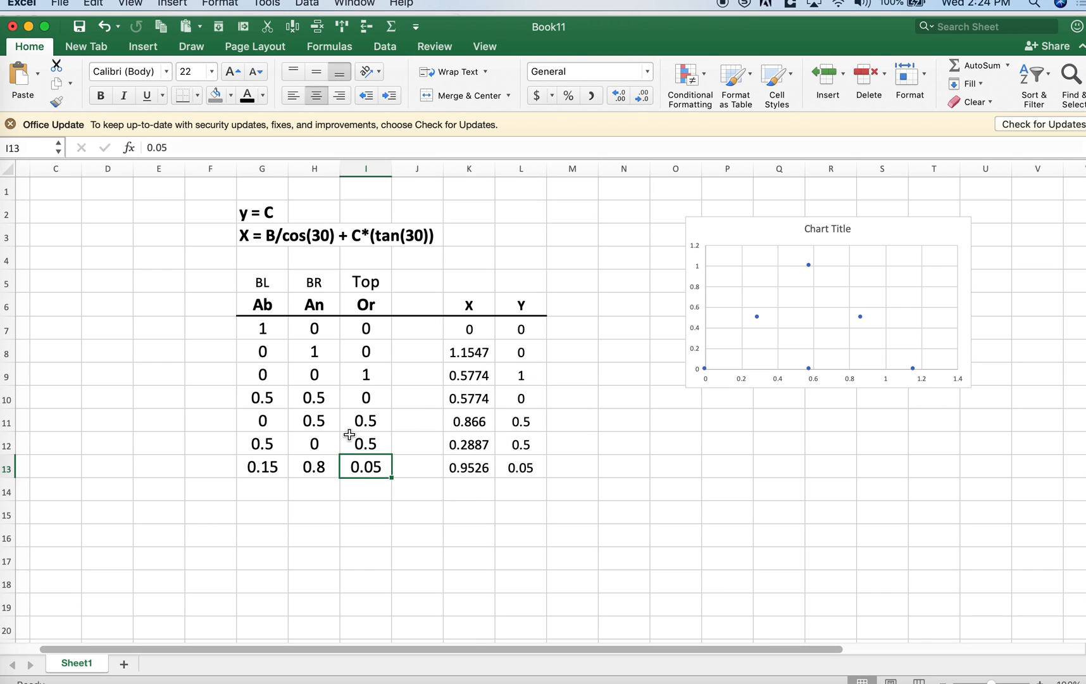
pyautogui.click(468, 467)
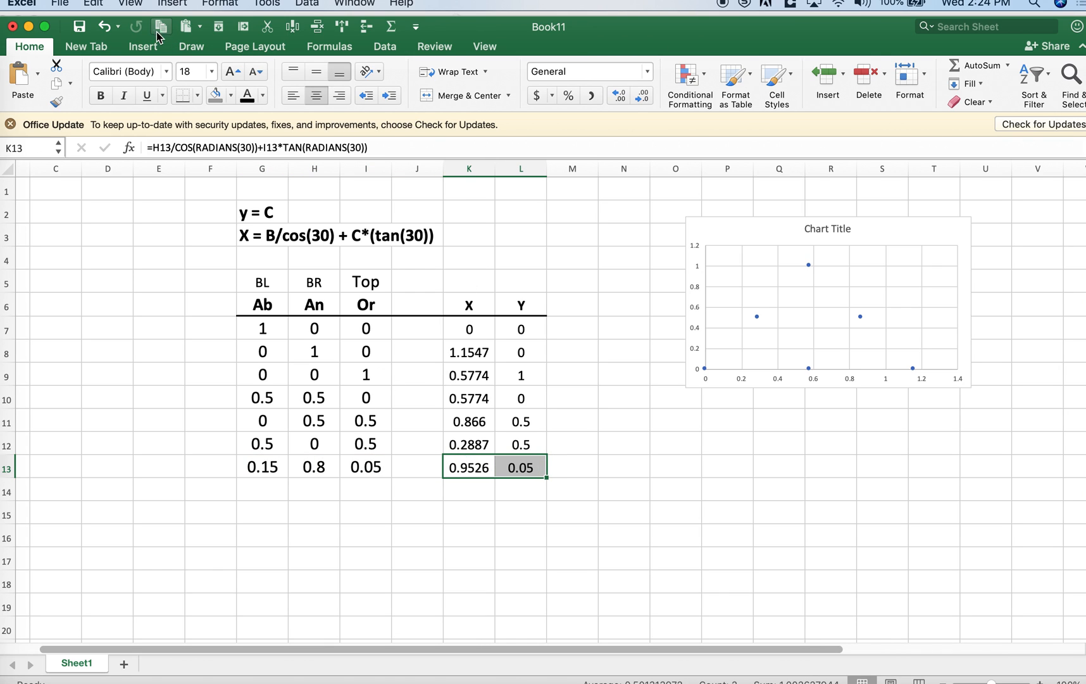
# Paste Special the row 13 X,Y pair onto the chart as a new point with first column as X values
pyautogui.click(827, 305)
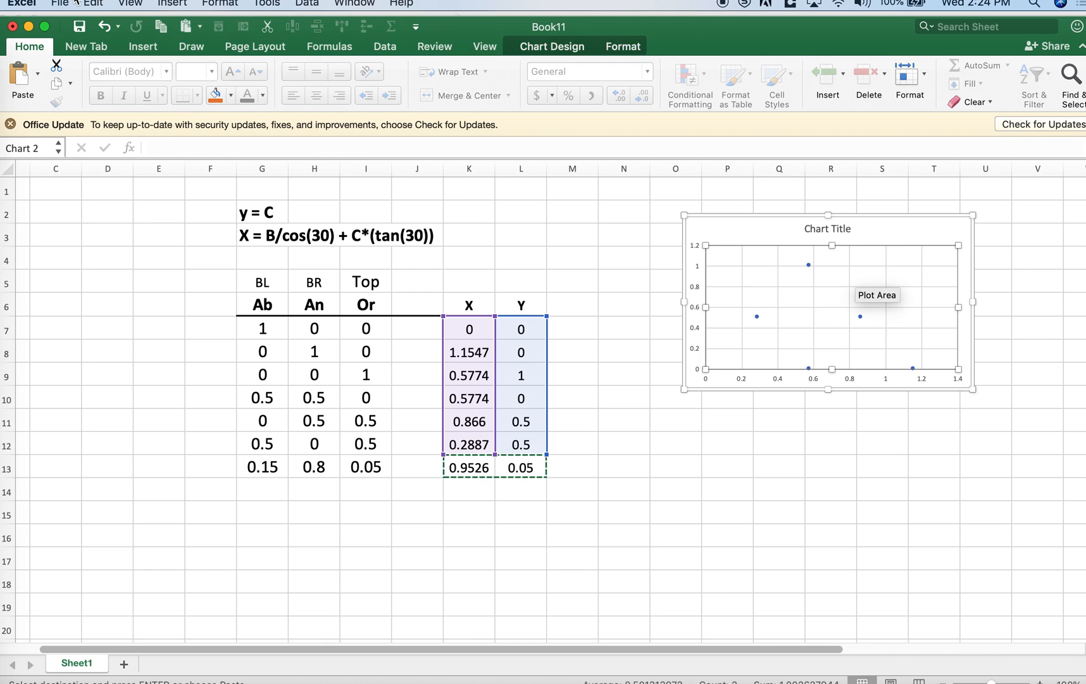
pyautogui.click(92, 3)
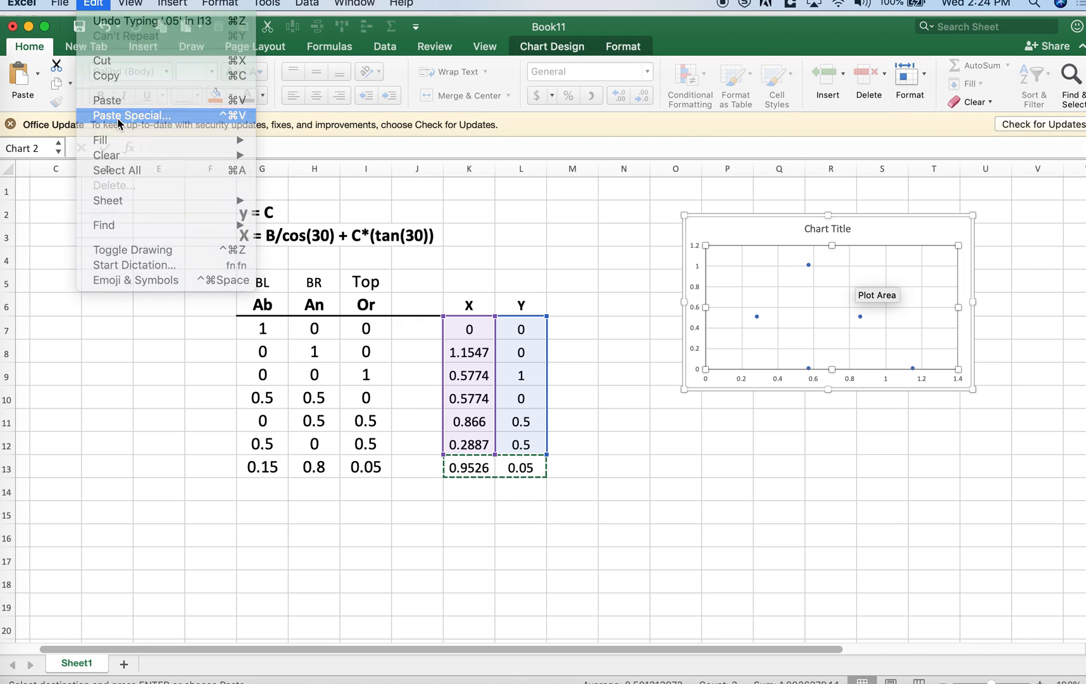
pyautogui.click(131, 115)
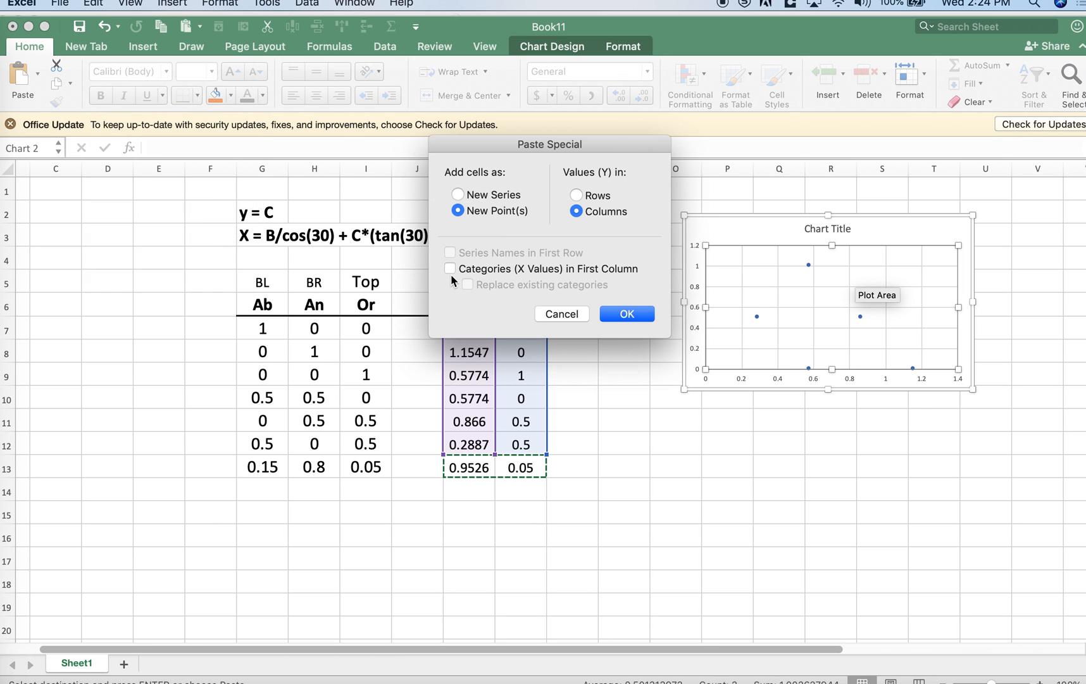
pyautogui.click(451, 269)
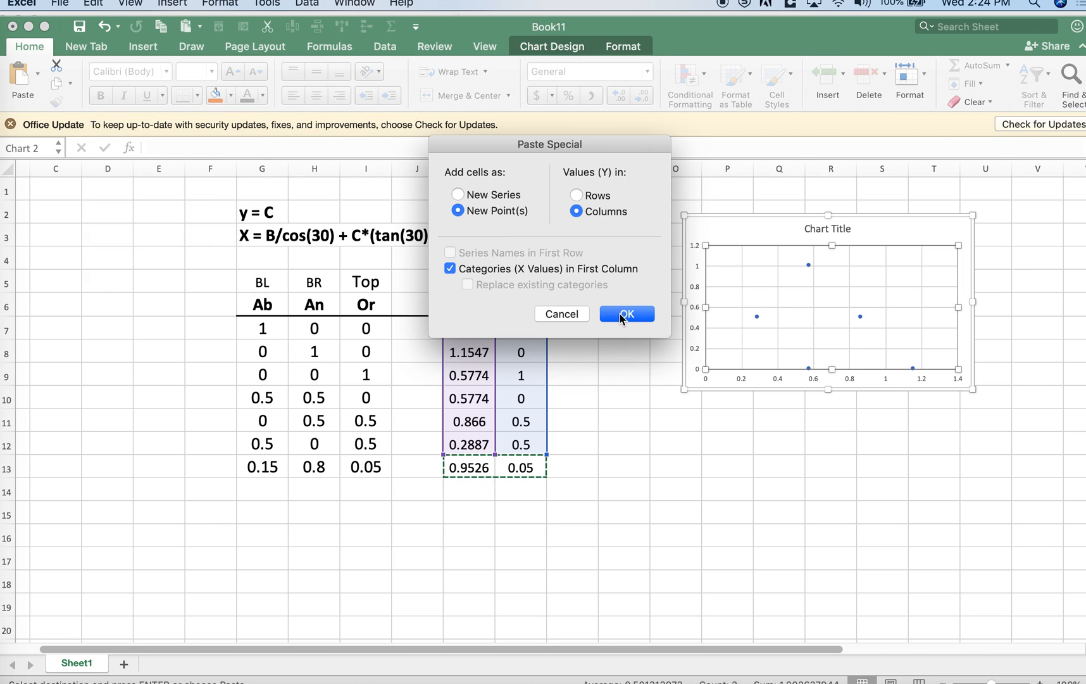
pyautogui.click(625, 312)
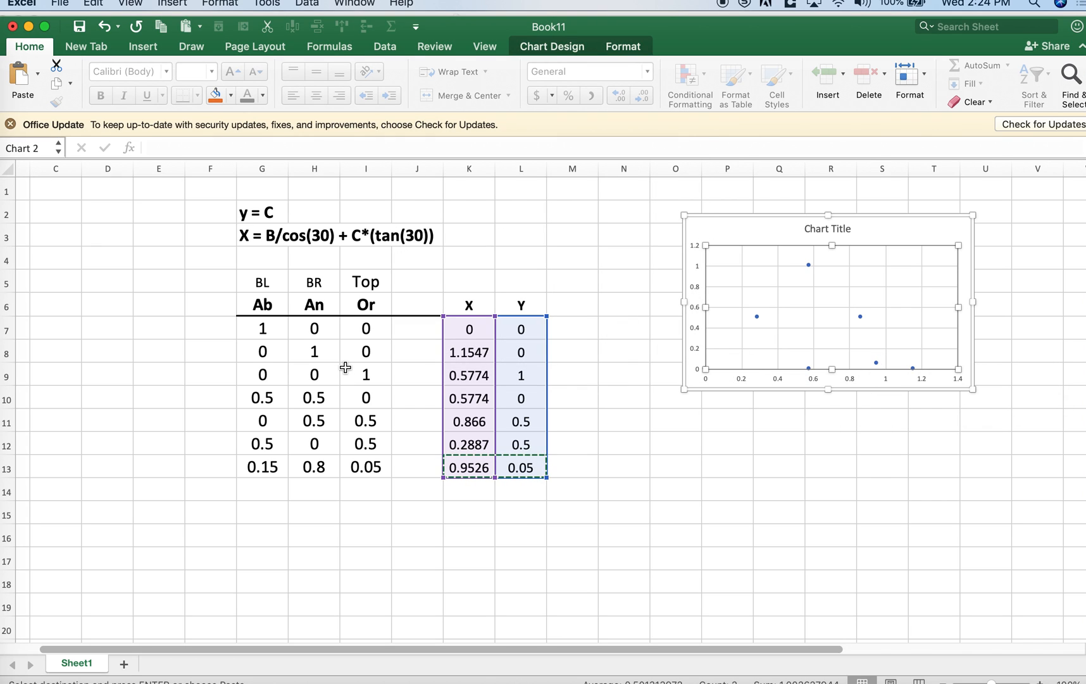
# Check the data series now includes row 13 and return to the sheet
pyautogui.click(468, 375)
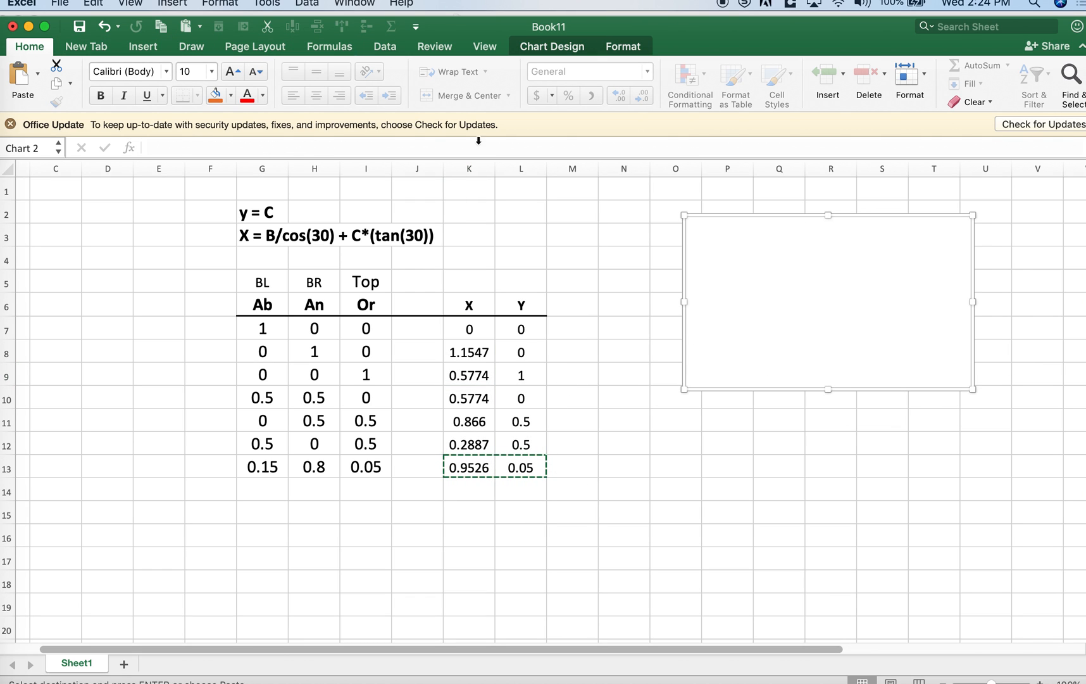
pyautogui.click(827, 302)
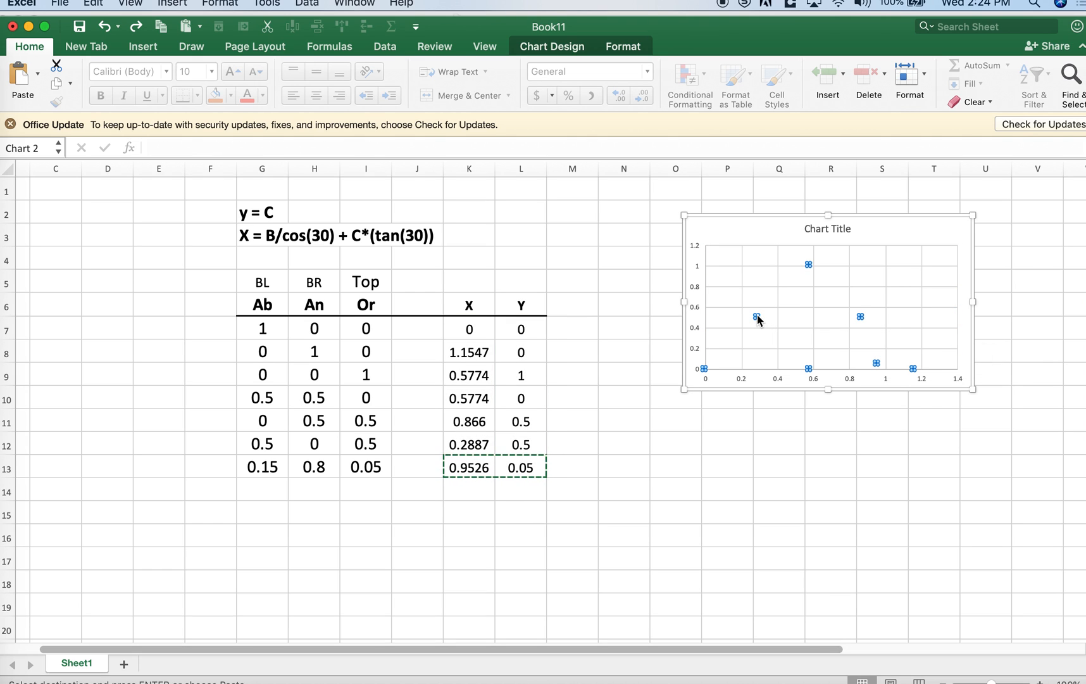
pyautogui.click(754, 317)
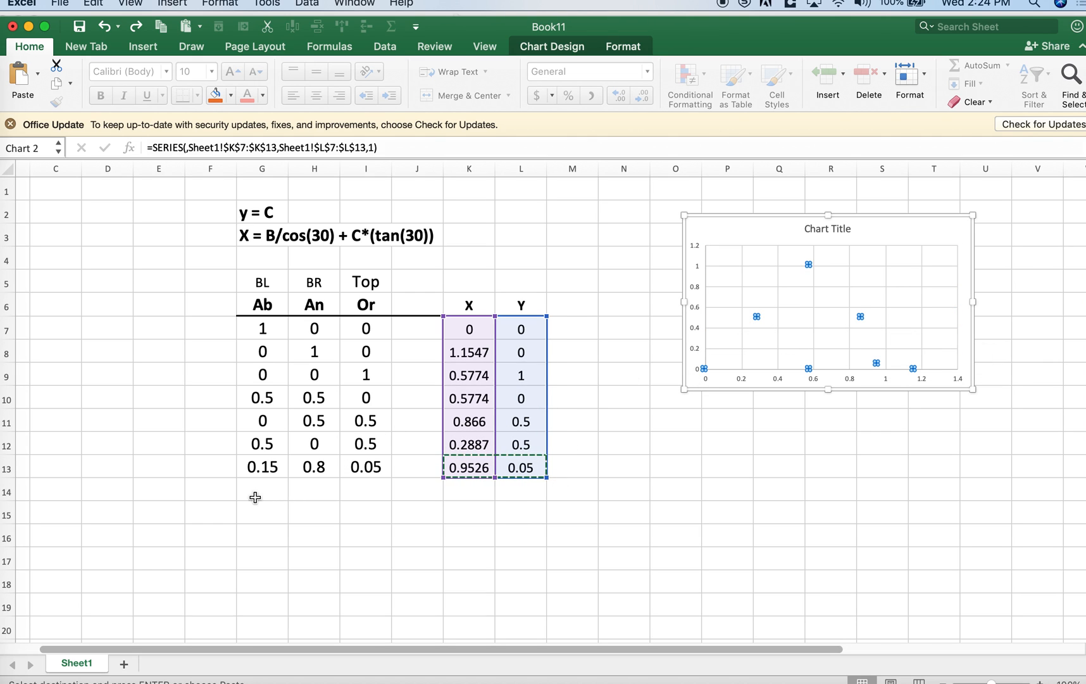
pyautogui.click(262, 490)
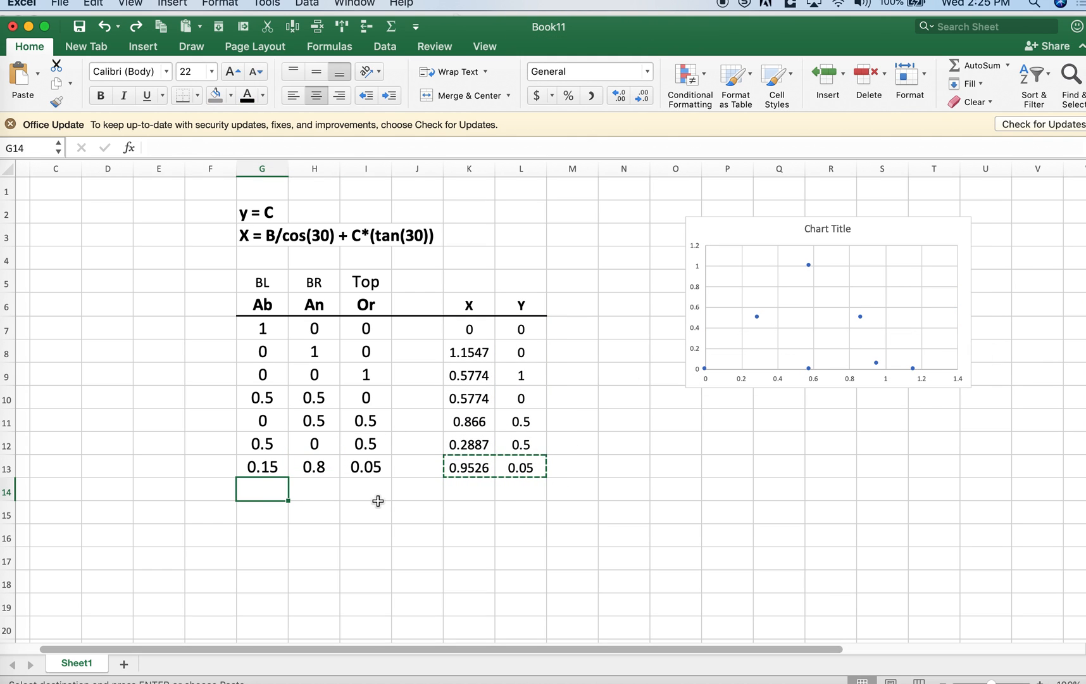
pyautogui.moveTo(286, 486)
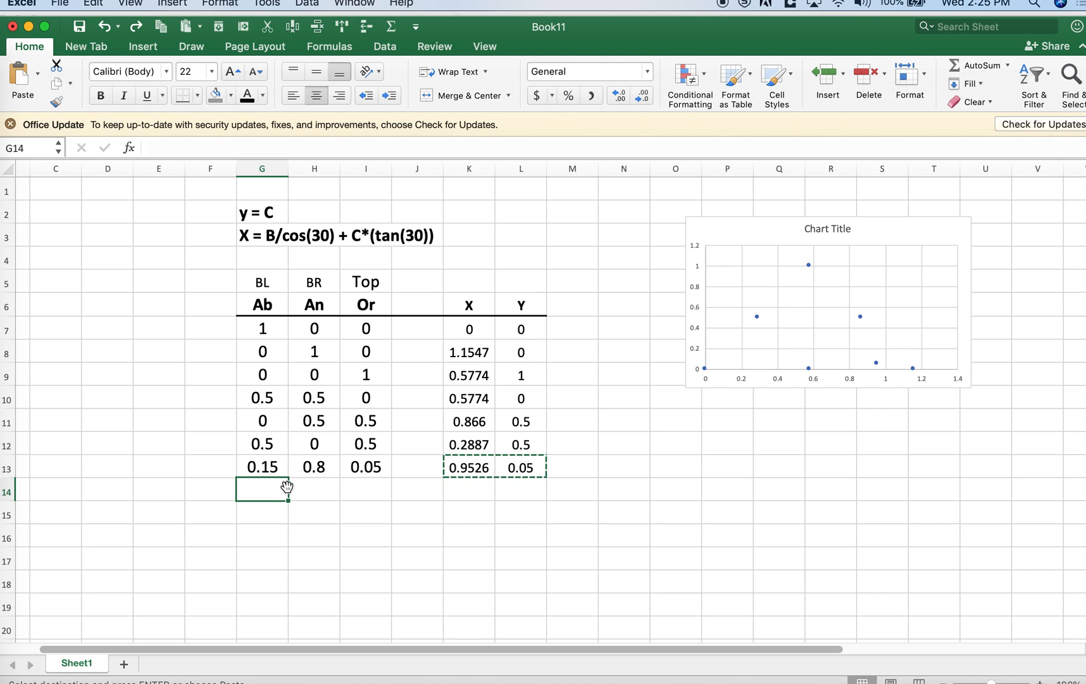
pyautogui.moveTo(317, 320)
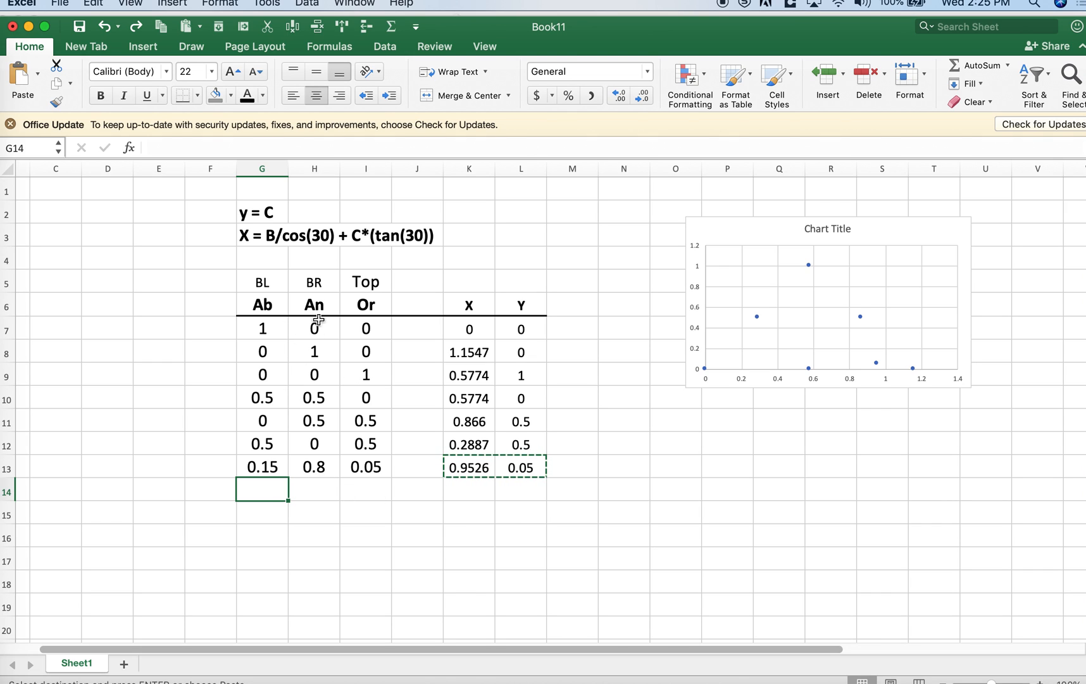
# Rename the column headings to Af, Pl and Q
pyautogui.click(261, 305)
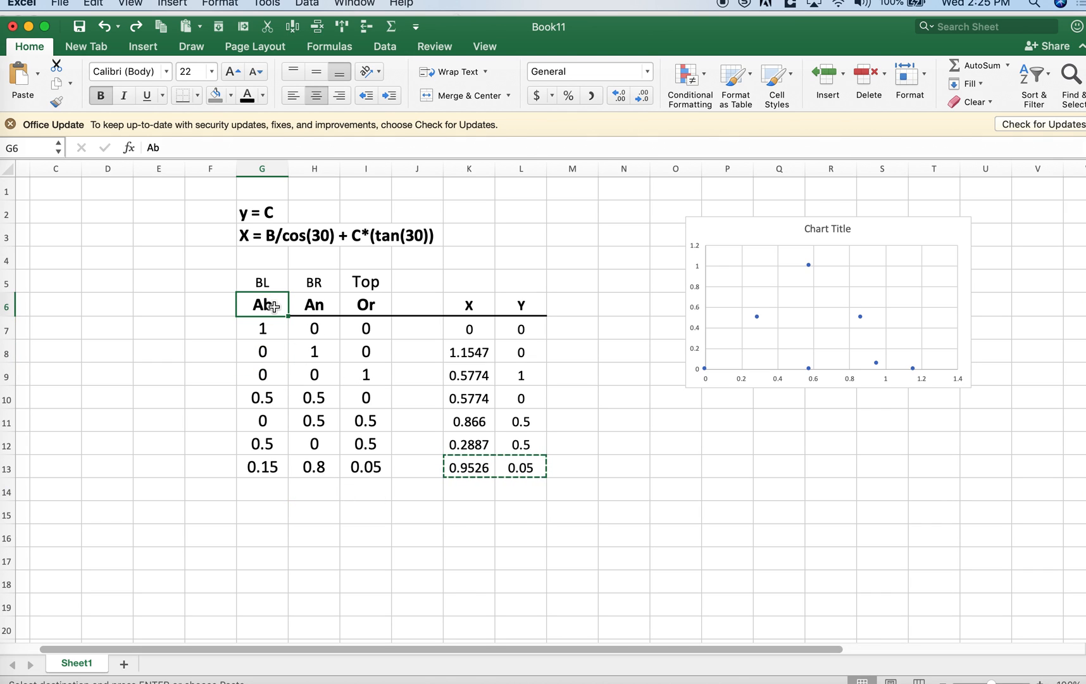
pyautogui.click(364, 304)
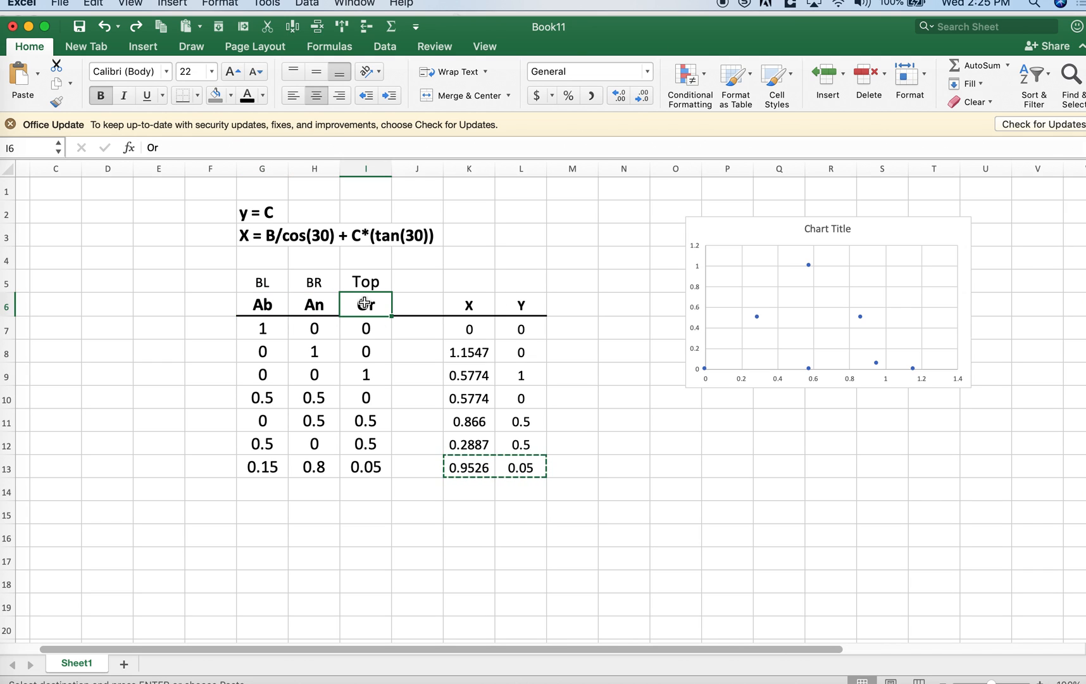
pyautogui.click(312, 305)
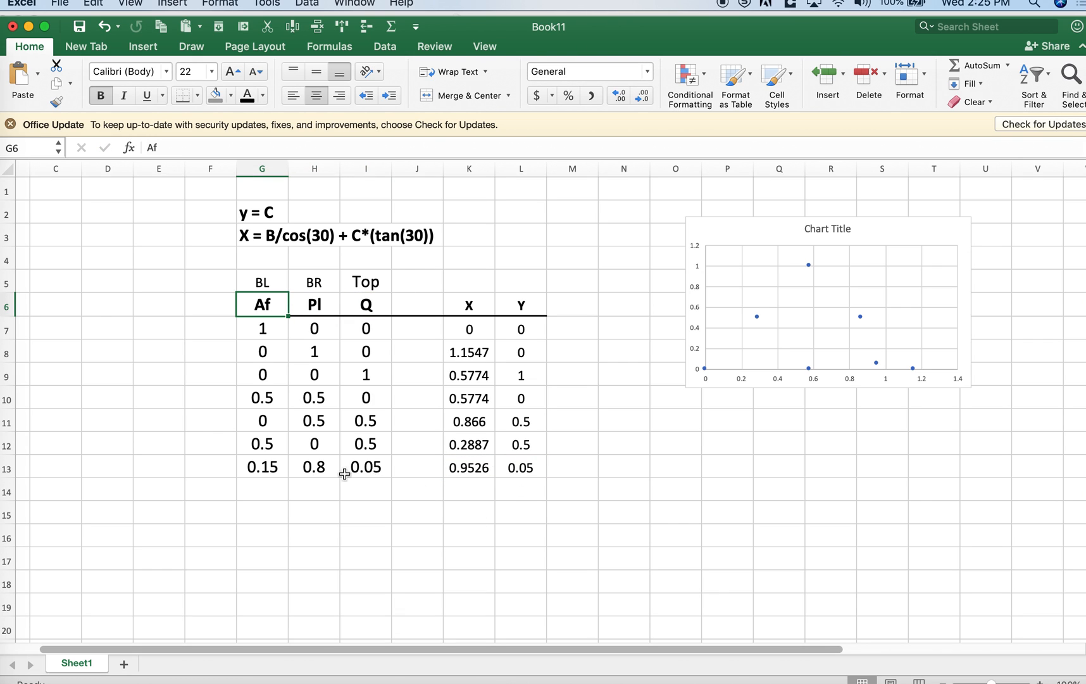
# Add the 0.3/0.2/0.5 composition in row 14 with its X,Y formulas
pyautogui.click(365, 490)
pyautogui.write('0.5')
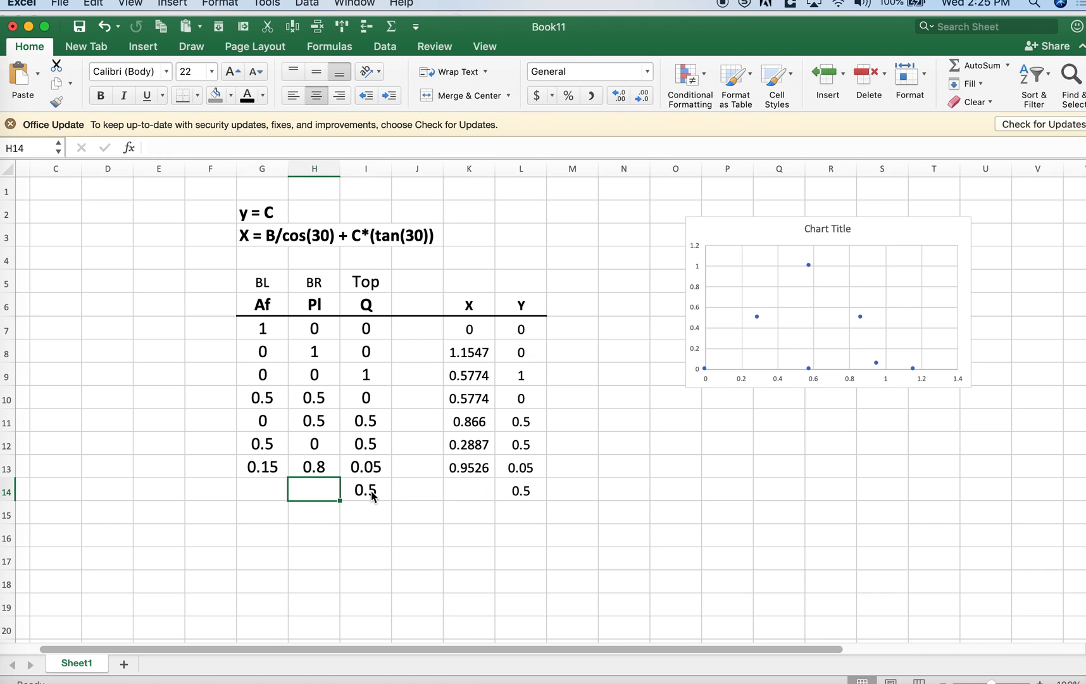
pyautogui.write('0.2')
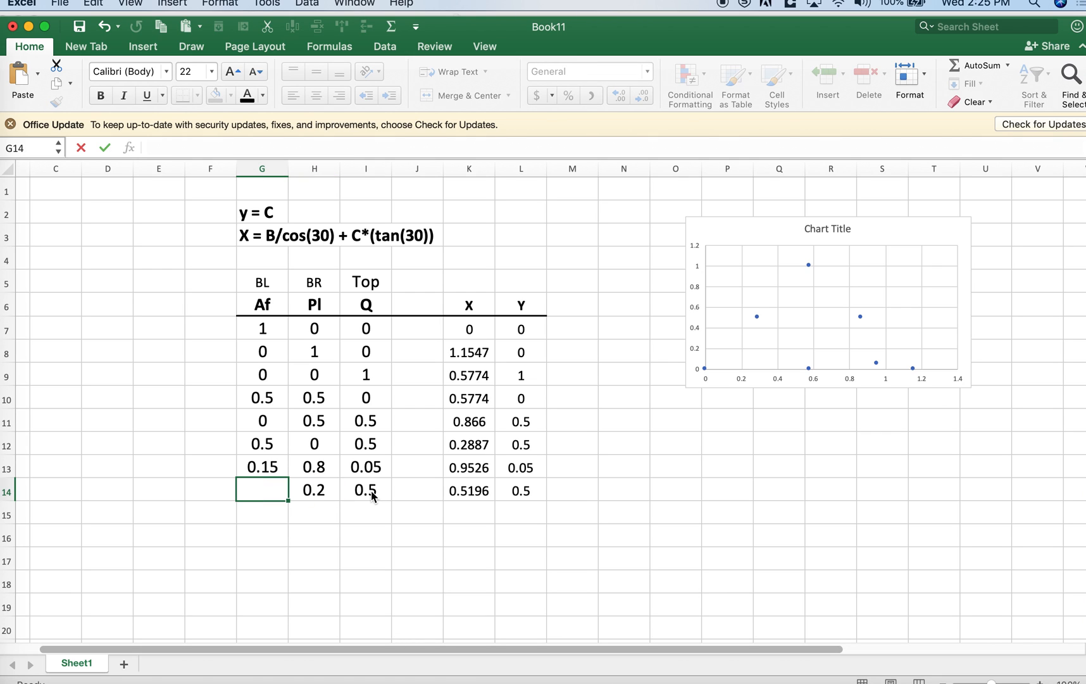
pyautogui.write('0.3')
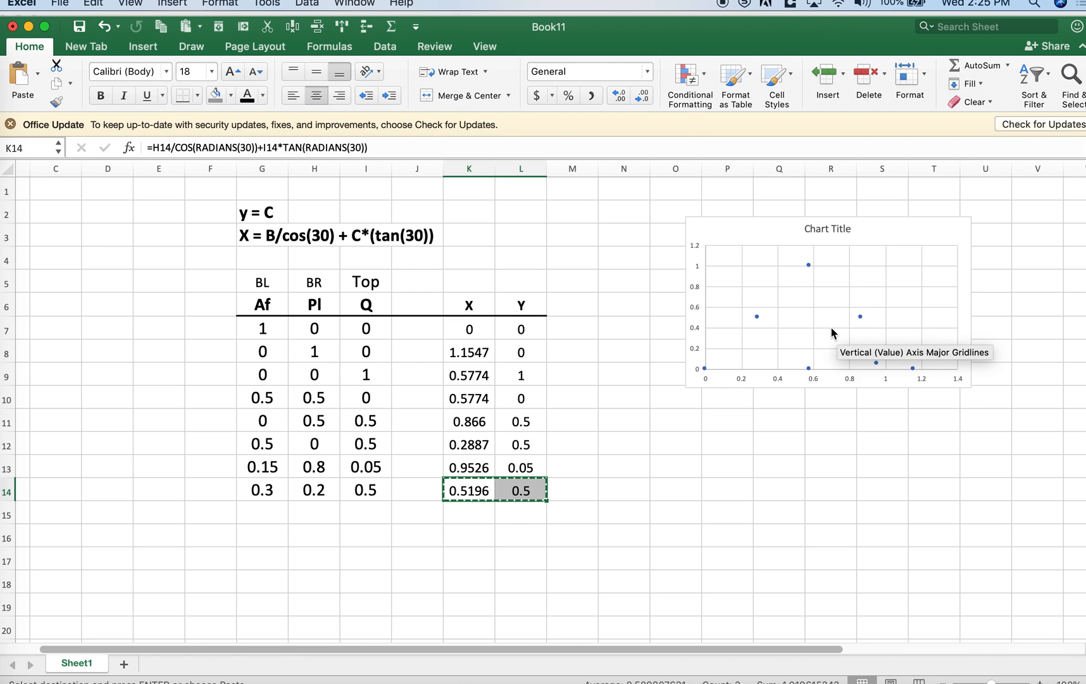
# Paste Special the row 14 X,Y pair onto the chart as a new point
pyautogui.click(92, 4)
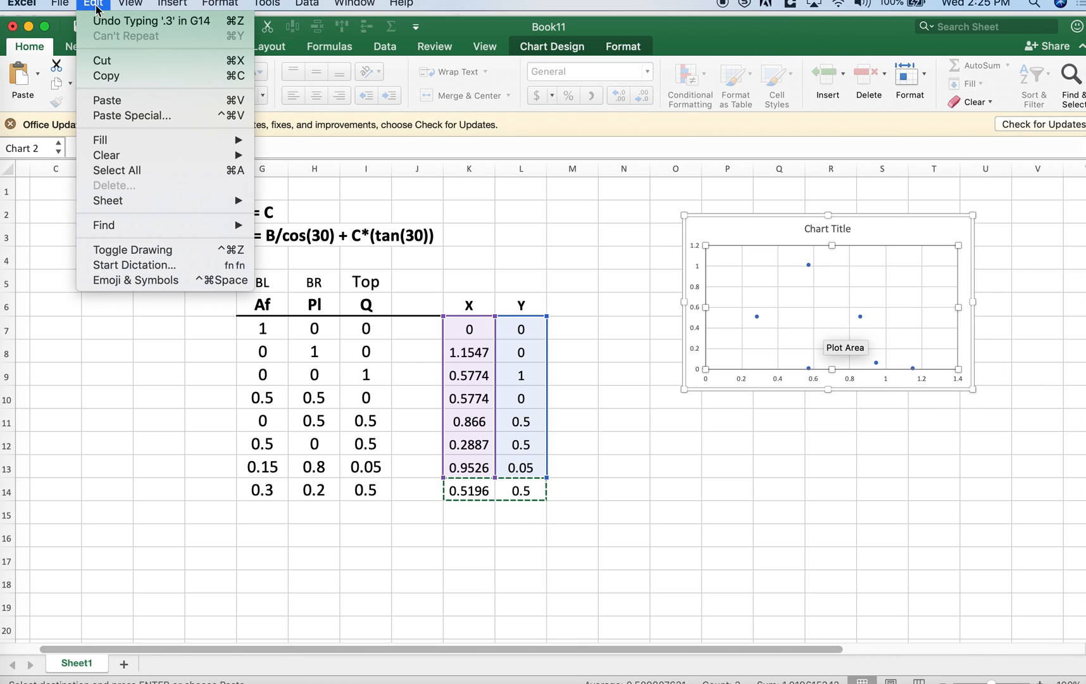
pyautogui.click(130, 115)
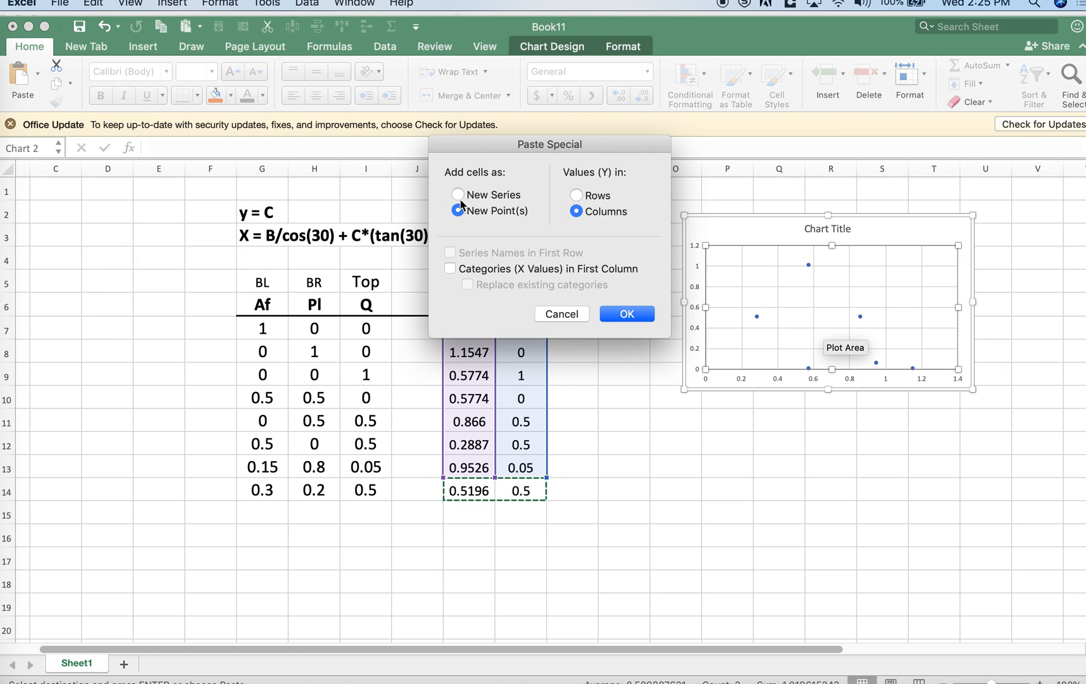
pyautogui.click(626, 313)
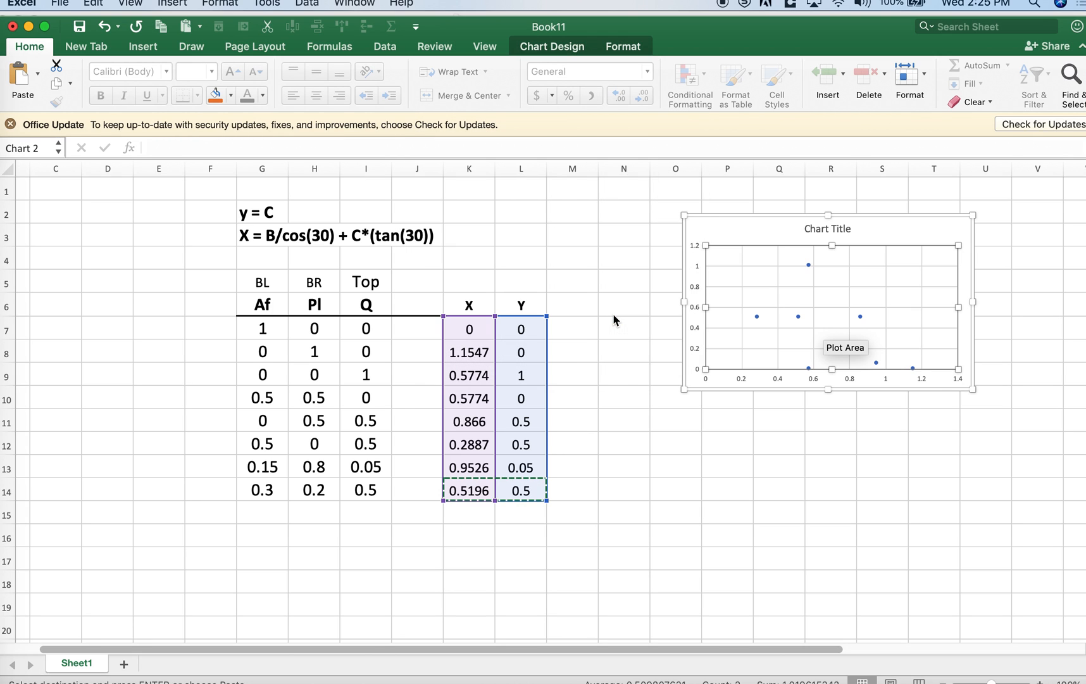
pyautogui.moveTo(811, 321)
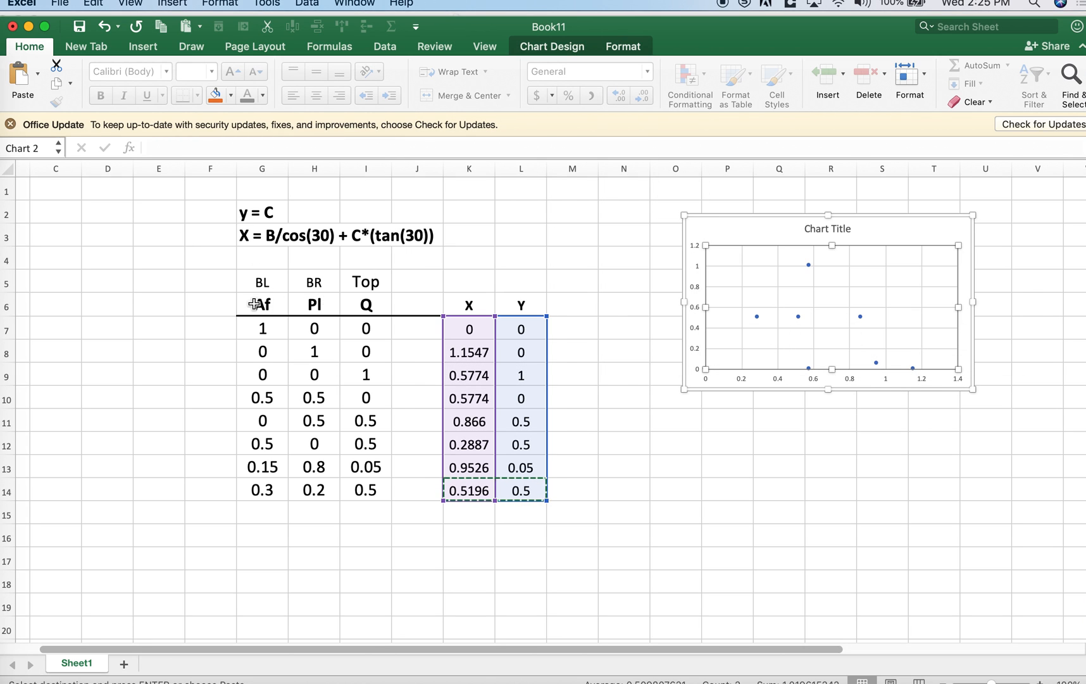
pyautogui.moveTo(531, 457)
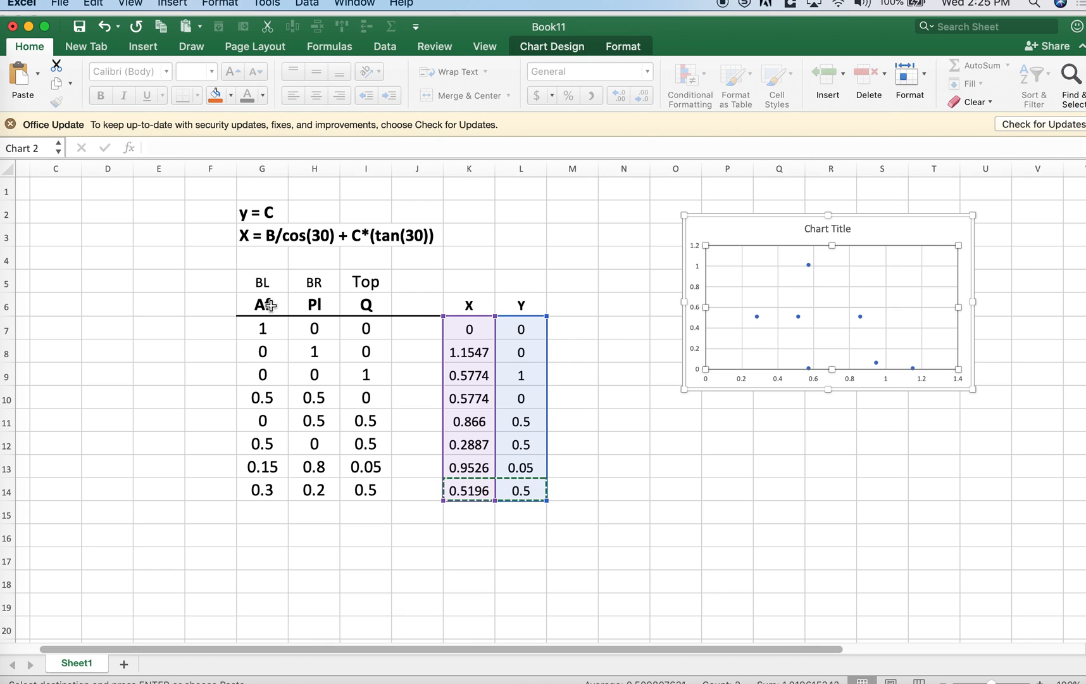
pyautogui.click(262, 305)
pyautogui.write('B')
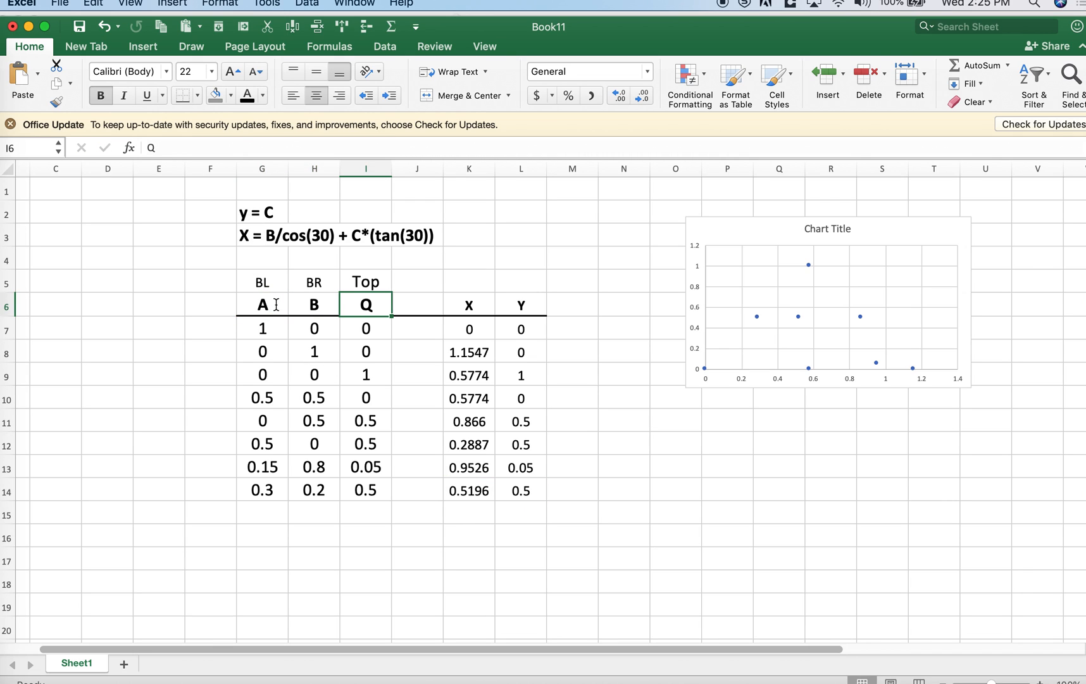
# Rename the third heading to C and inspect the first-row X formula
pyautogui.write('C')
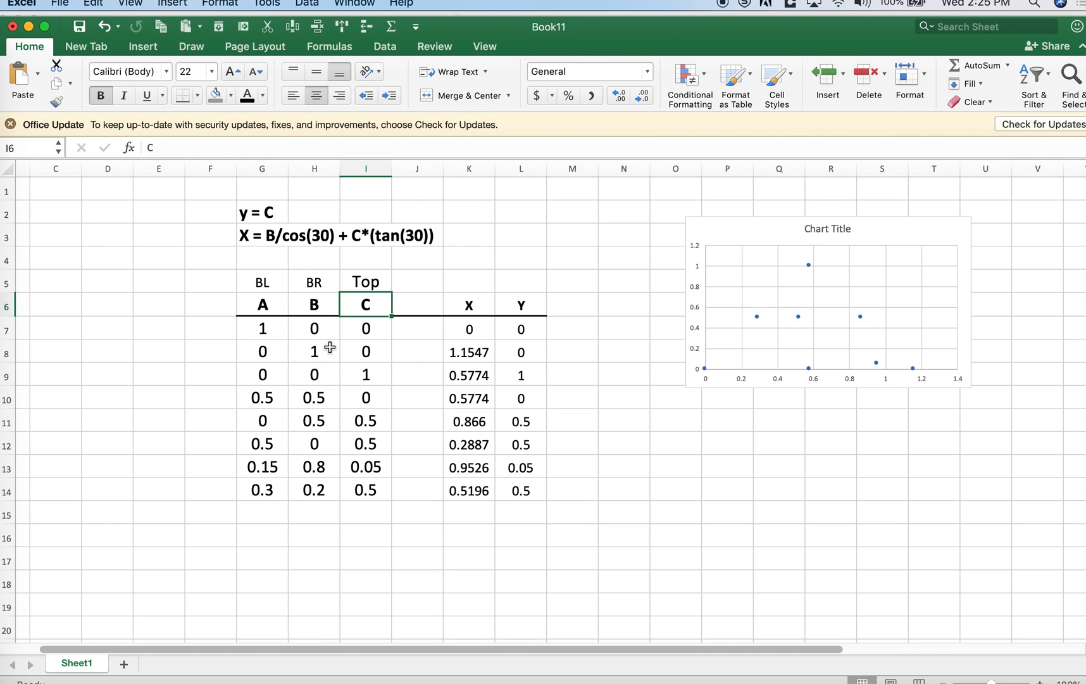
pyautogui.click(468, 328)
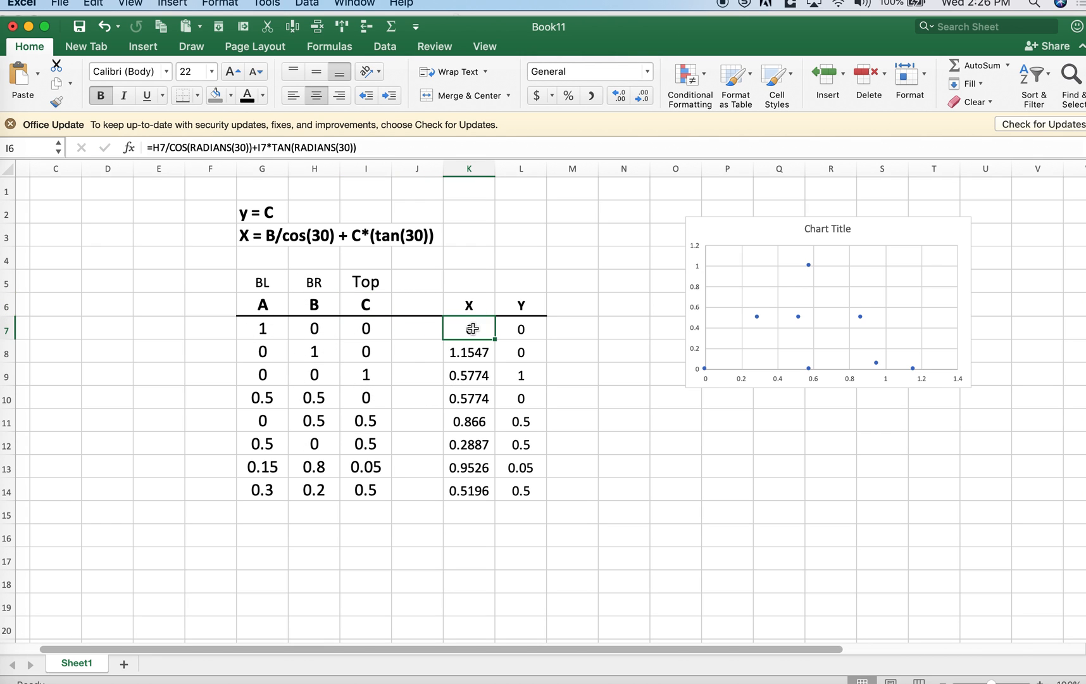